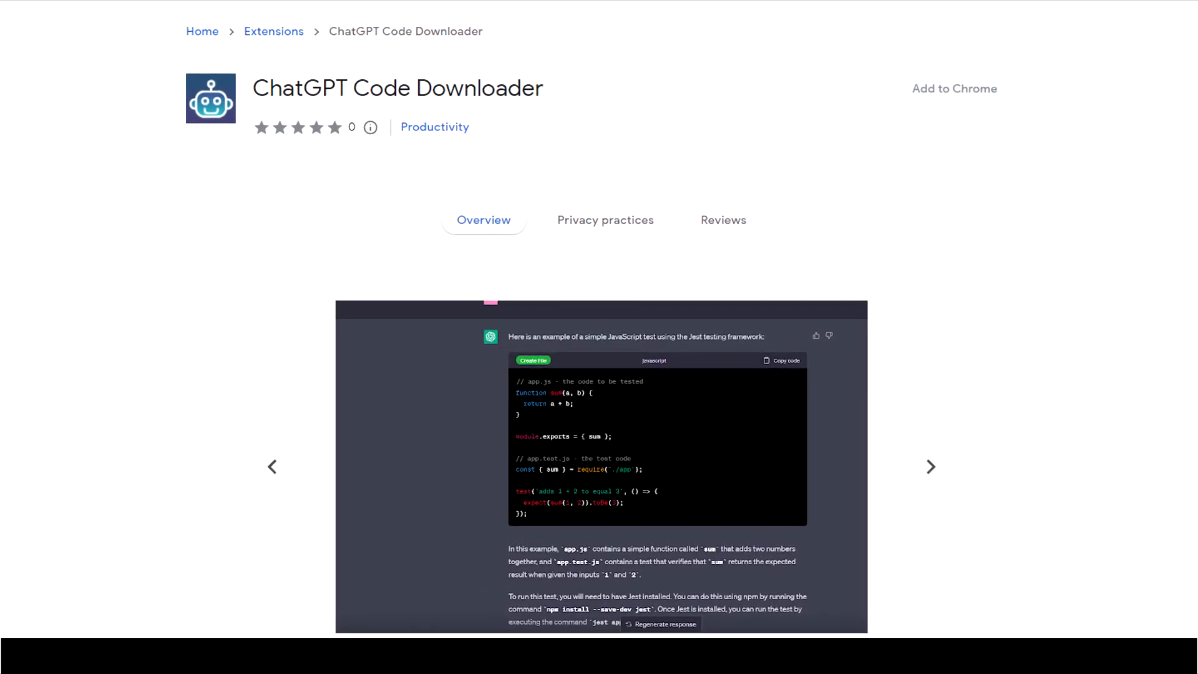
Add a "js" case to code.js's language switch so it maps to the js extension
{"action": "scroll", "scroll_direction": "down", "scroll_amount": 3}
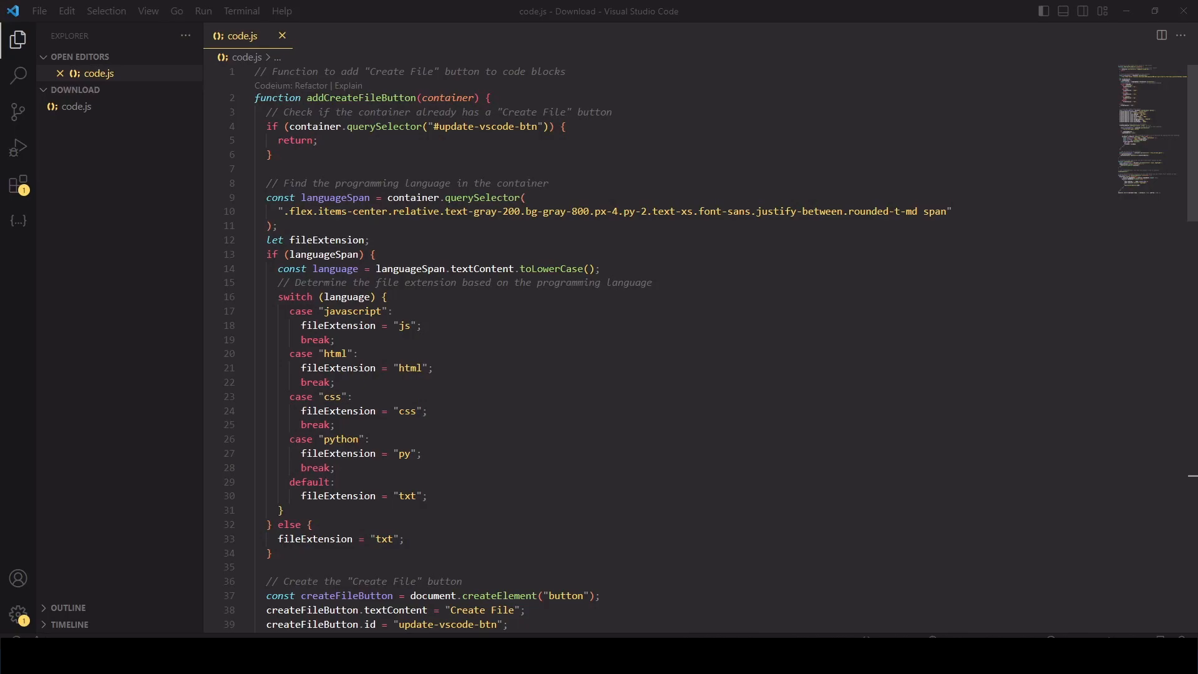
{"action": "left_click", "coordinate": [336, 382]}
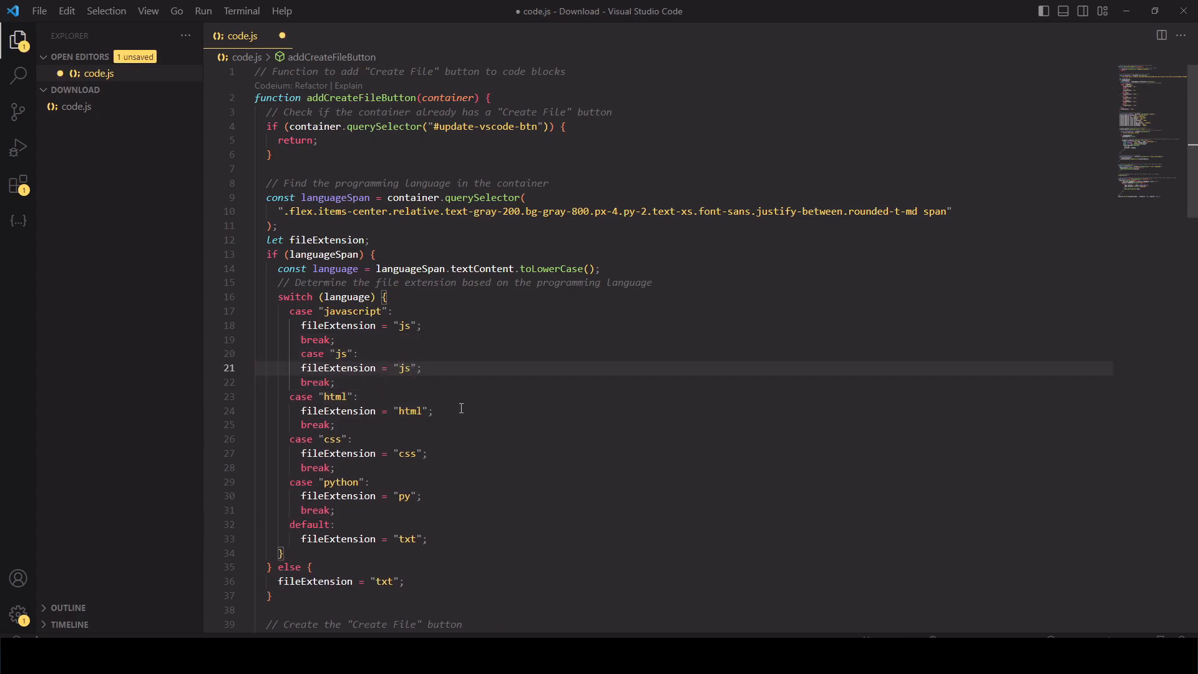
{"action": "mouse_move", "coordinate": [461, 423]}
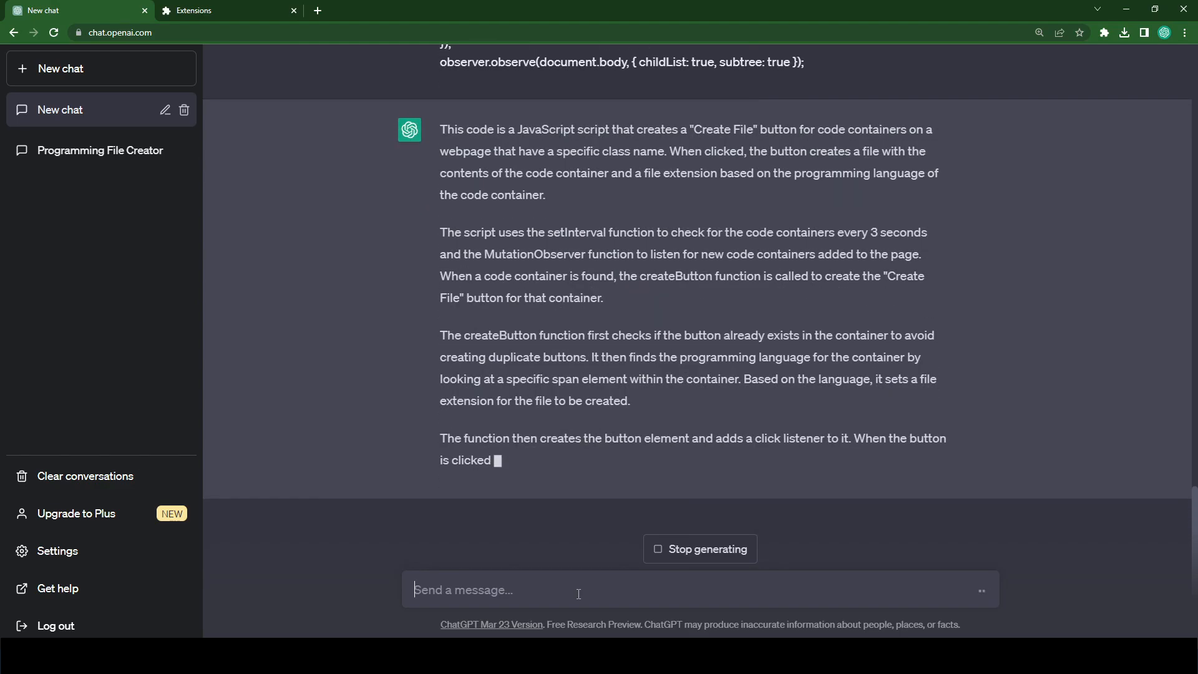
Ask ChatGPT to turn the script into a Chrome plugin and list the required files
{"action": "type", "text": "I would like"}
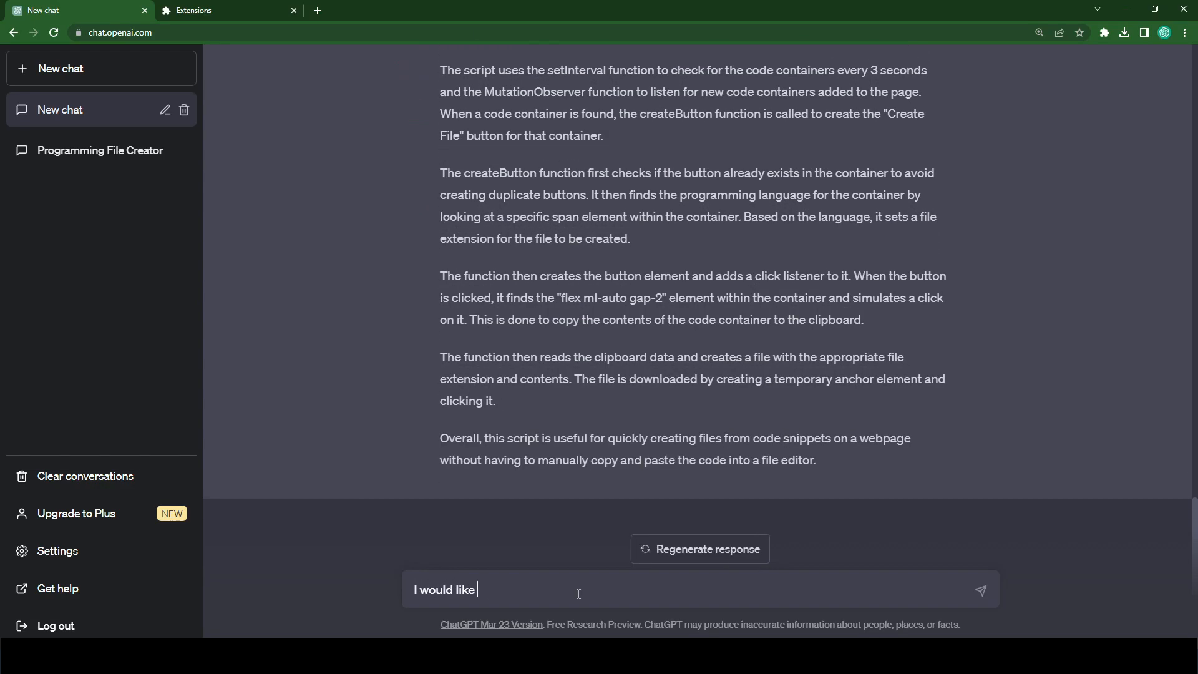
{"action": "type", "text": "to turn this into a chrome"}
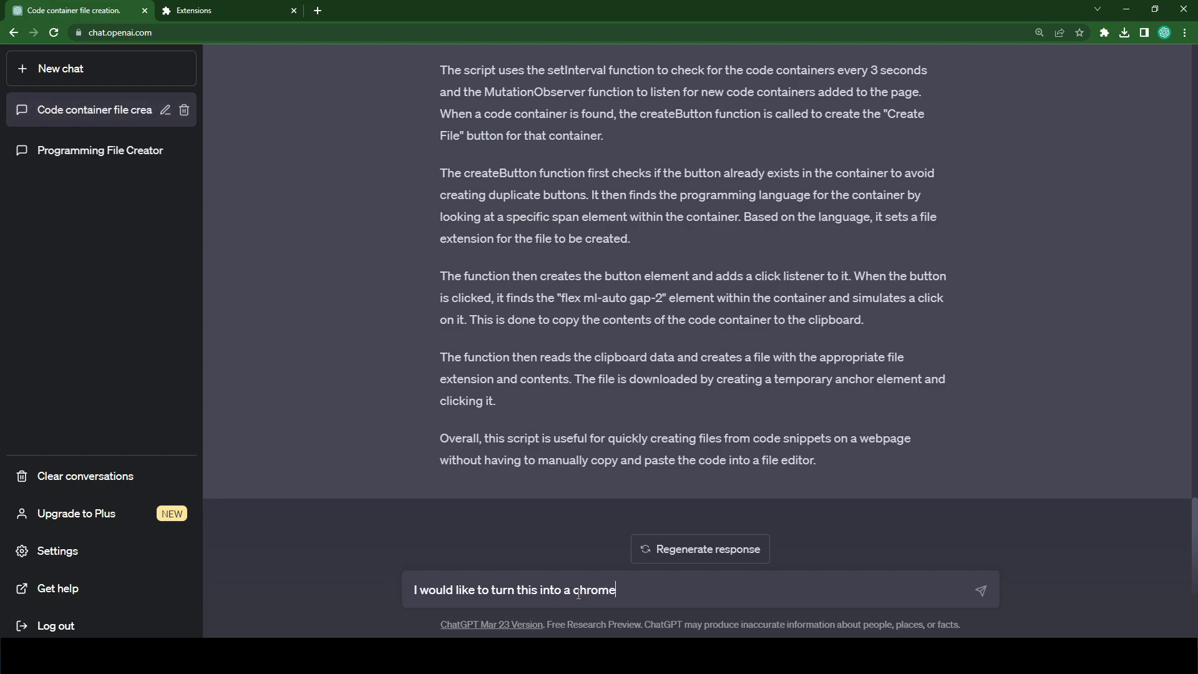
{"action": "type", "text": "plugin. please list the"}
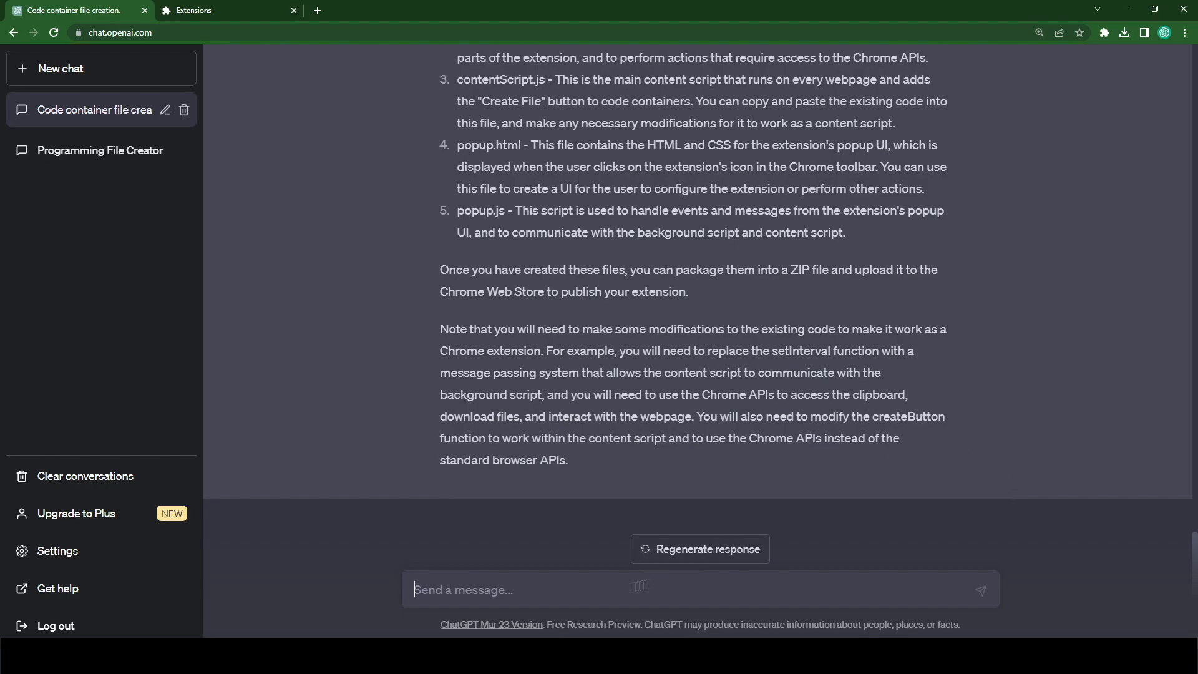
{"action": "type", "text": "please p"}
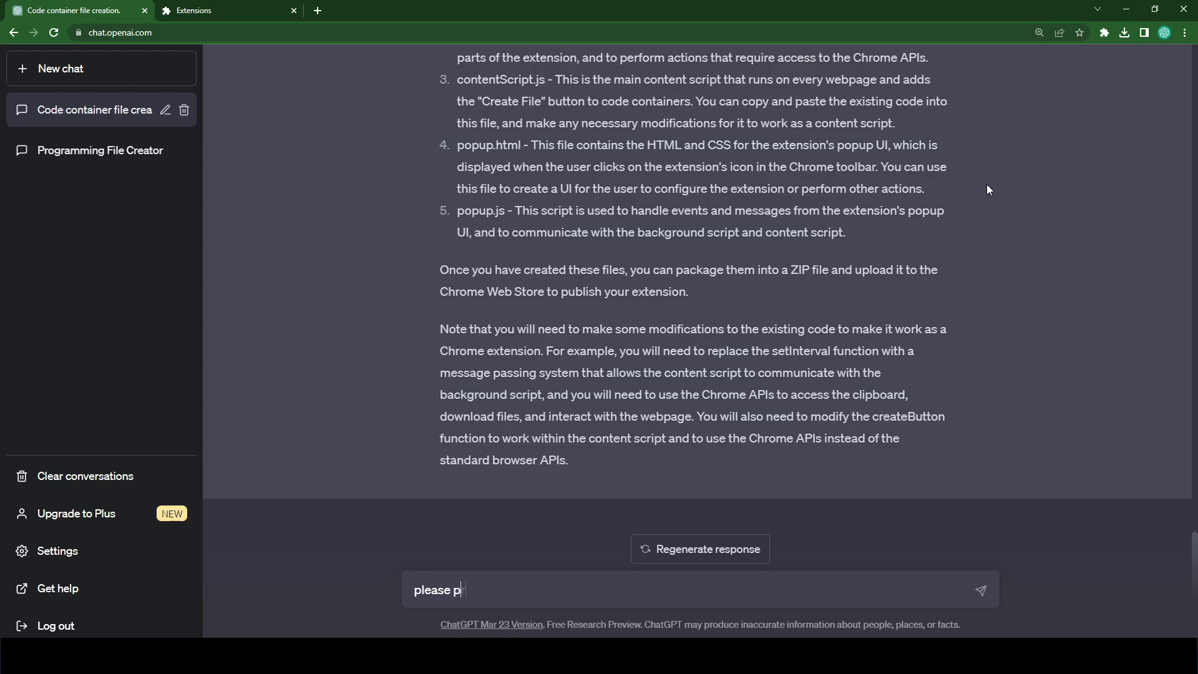
Send 'please provide the manifest', review the generated manifest.json and copy it
{"action": "key", "text": "Enter"}
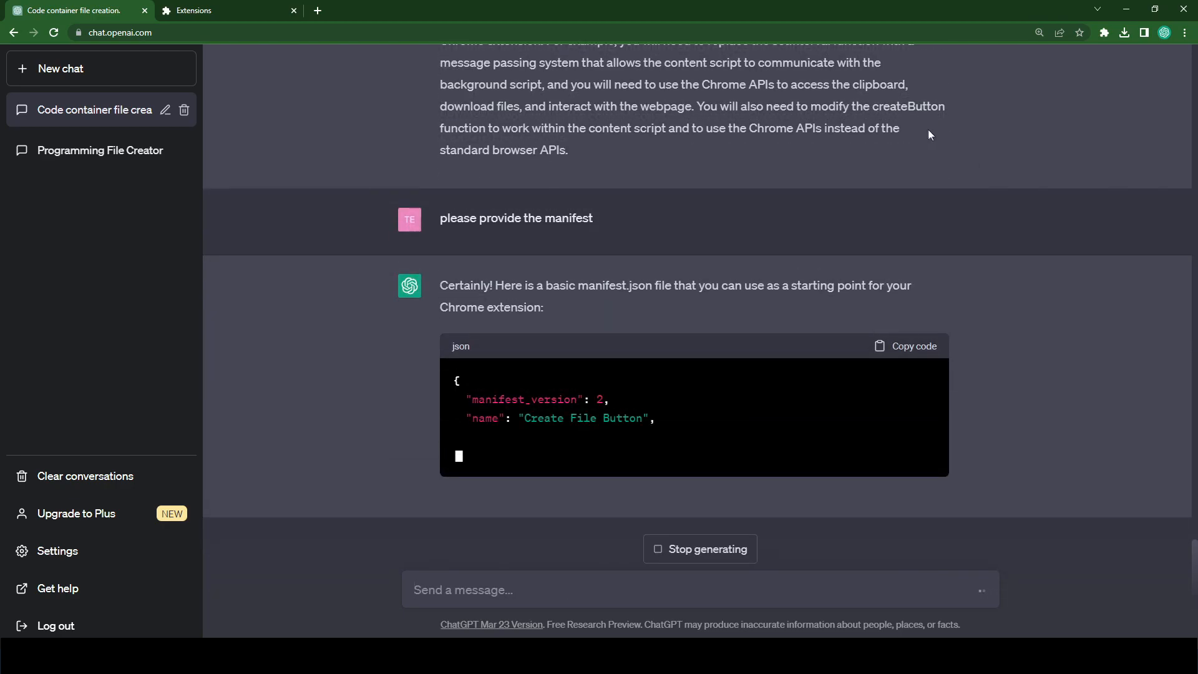
{"action": "scroll", "scroll_direction": "down", "scroll_amount": 3}
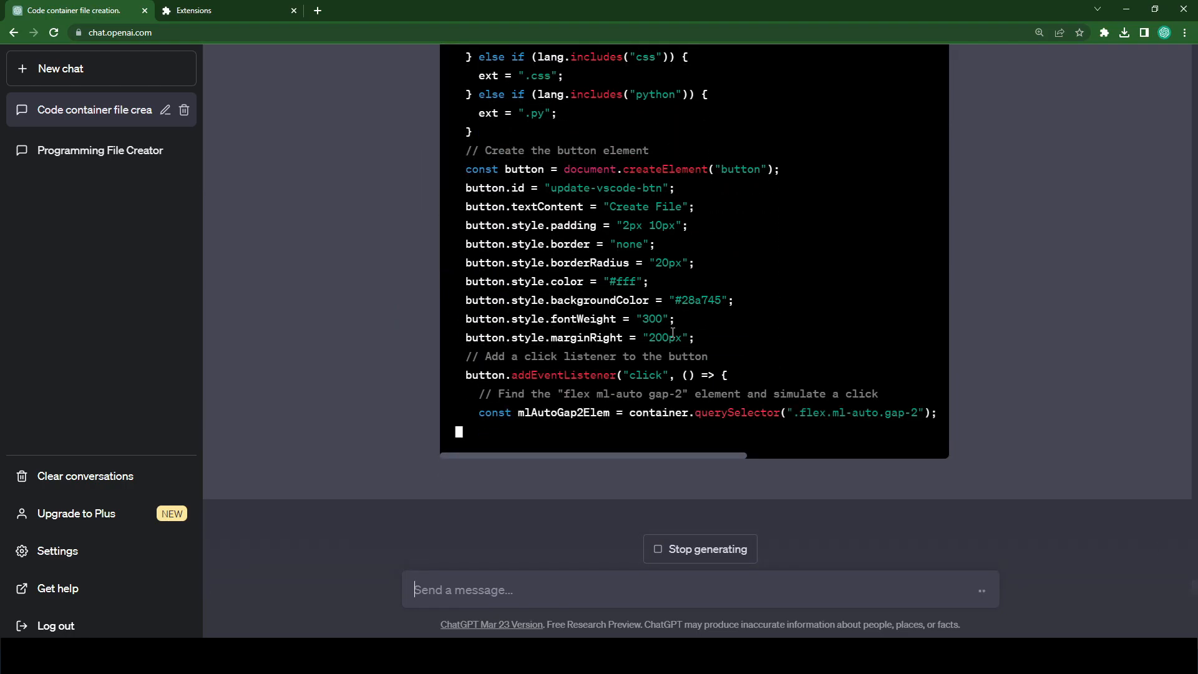
{"action": "scroll", "scroll_direction": "down", "scroll_amount": 3}
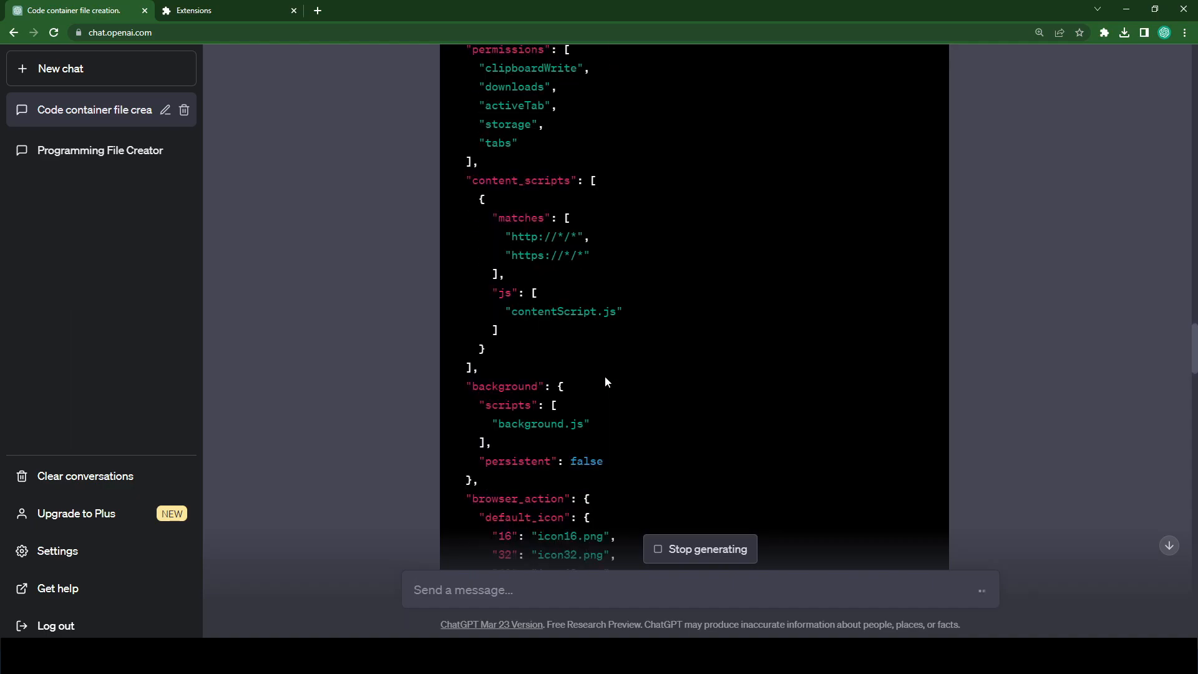
{"action": "scroll", "scroll_direction": "down", "scroll_amount": 3}
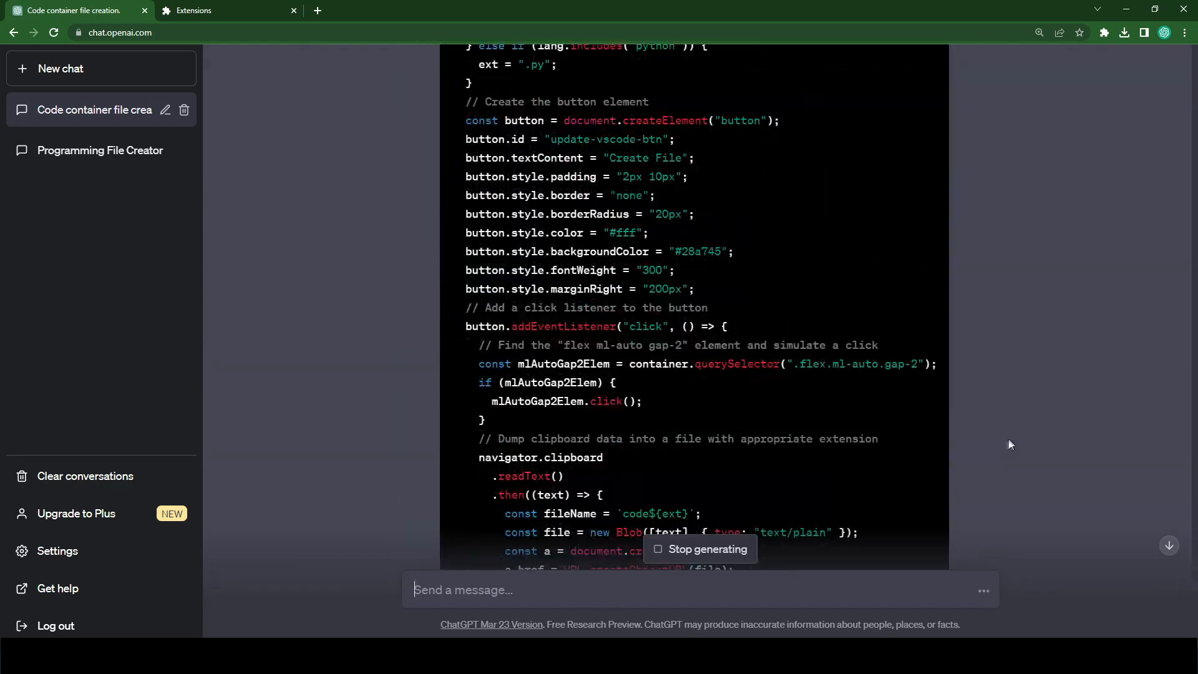
{"action": "scroll", "scroll_direction": "down", "scroll_amount": 3}
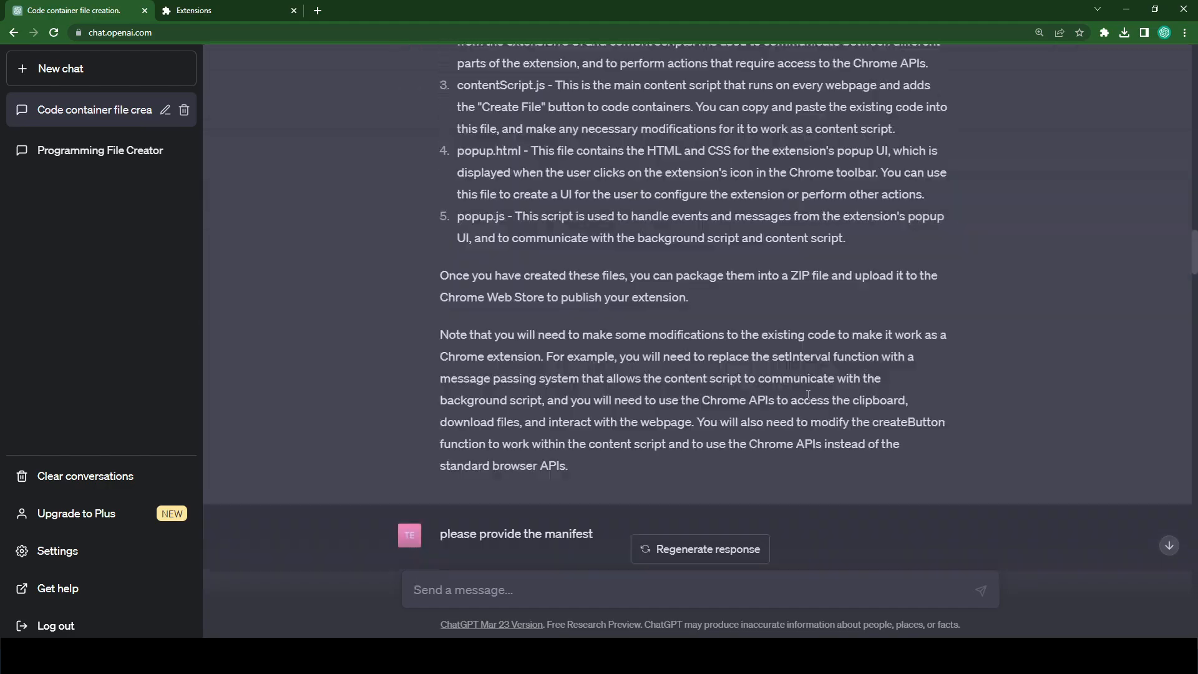
{"action": "left_click", "coordinate": [700, 549]}
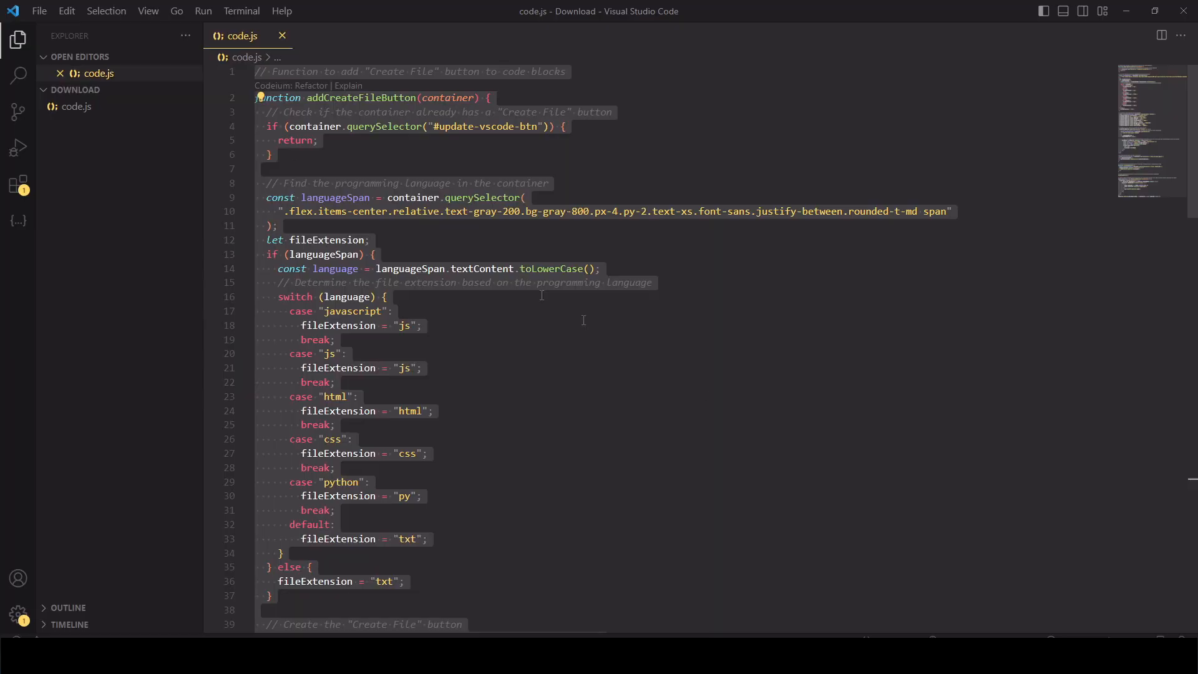
Create manifest.json in the Download folder and fill it with the generated manifest
{"action": "left_click", "coordinate": [138, 90]}
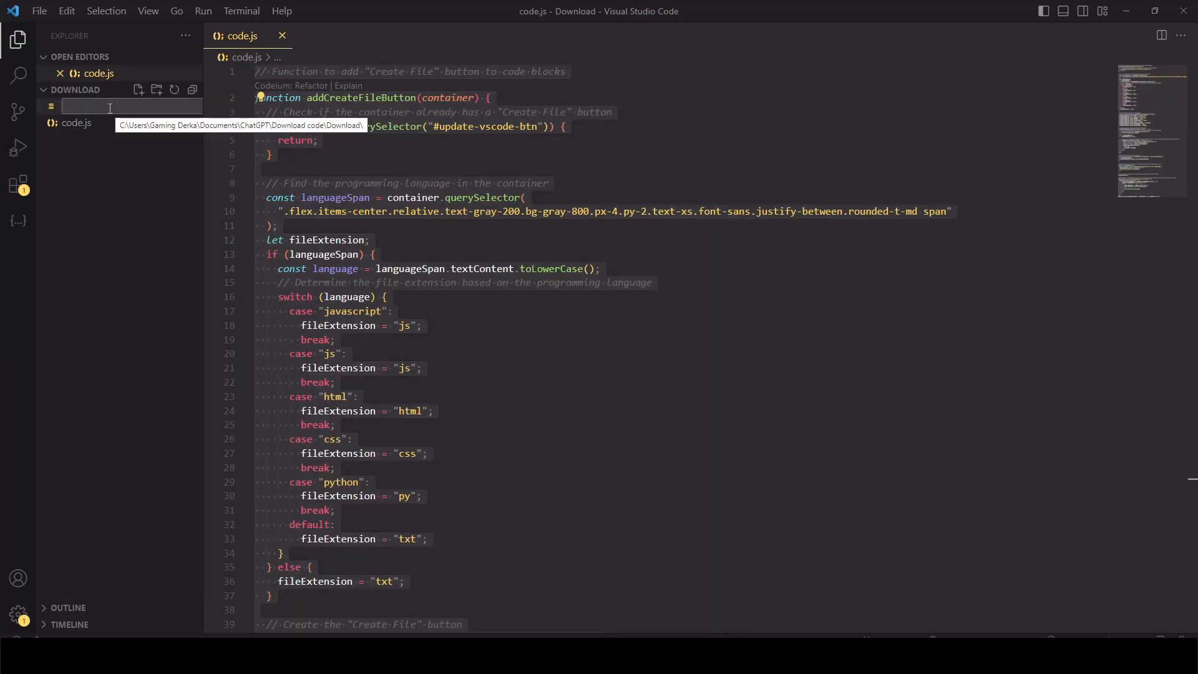
{"action": "type", "text": "manifest.js"}
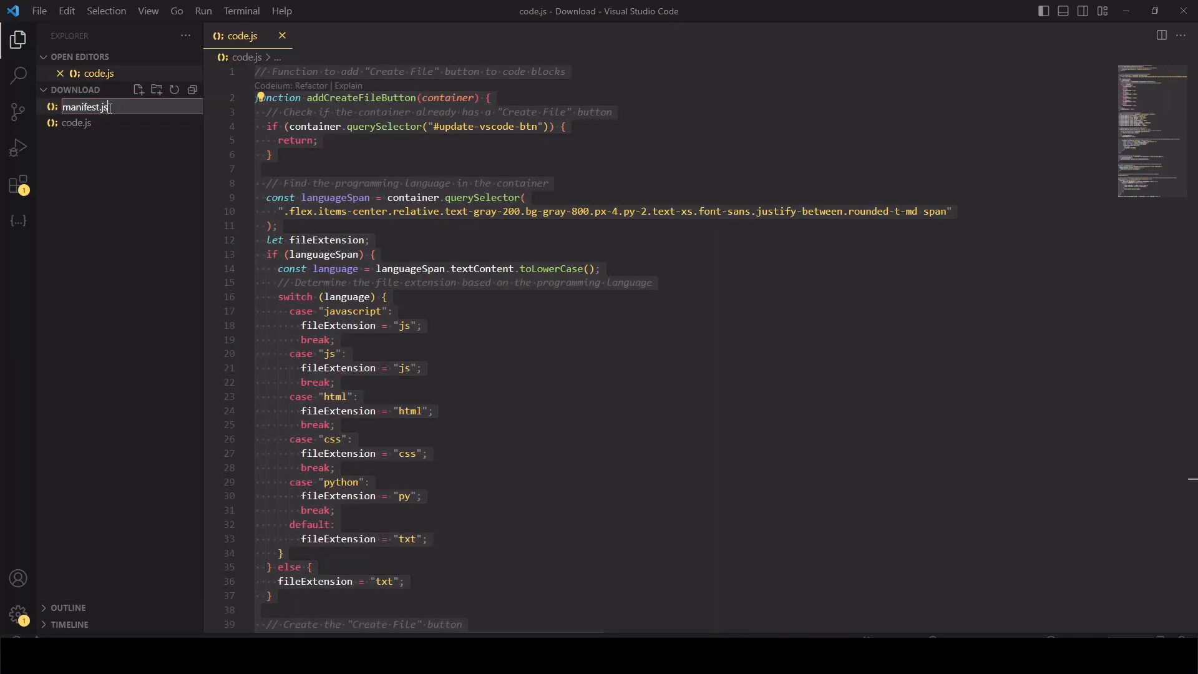
{"action": "type", "text": "on"}
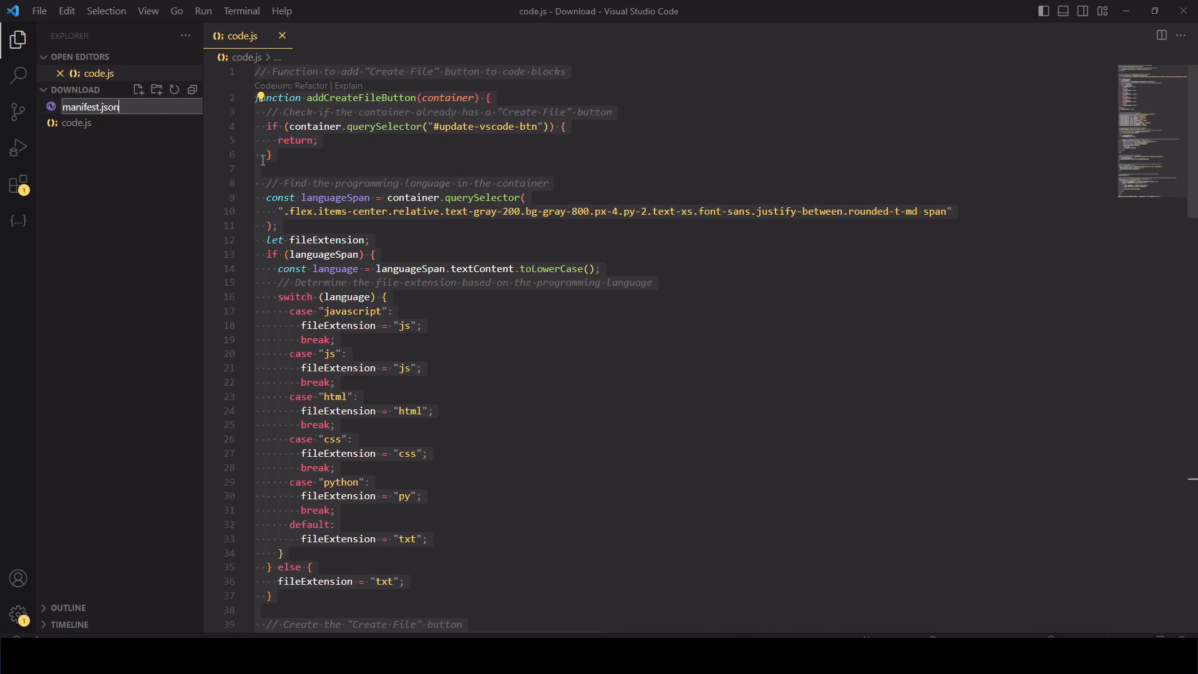
{"action": "double_click", "coordinate": [82, 107]}
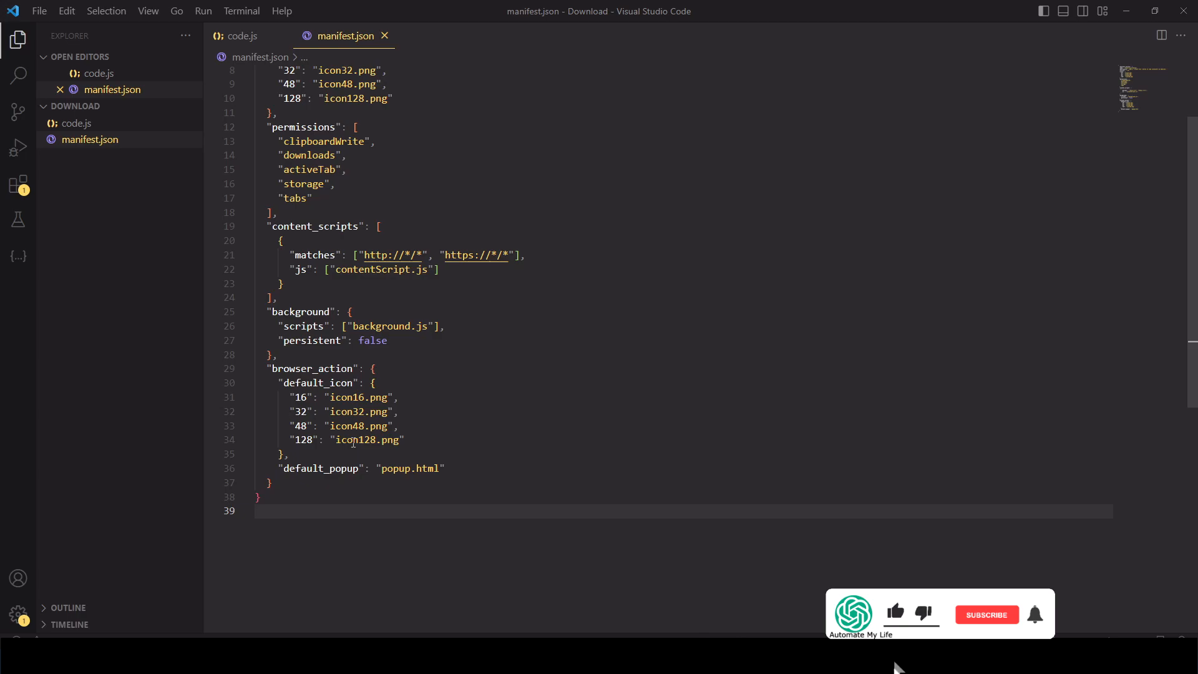
{"action": "left_click", "coordinate": [986, 614]}
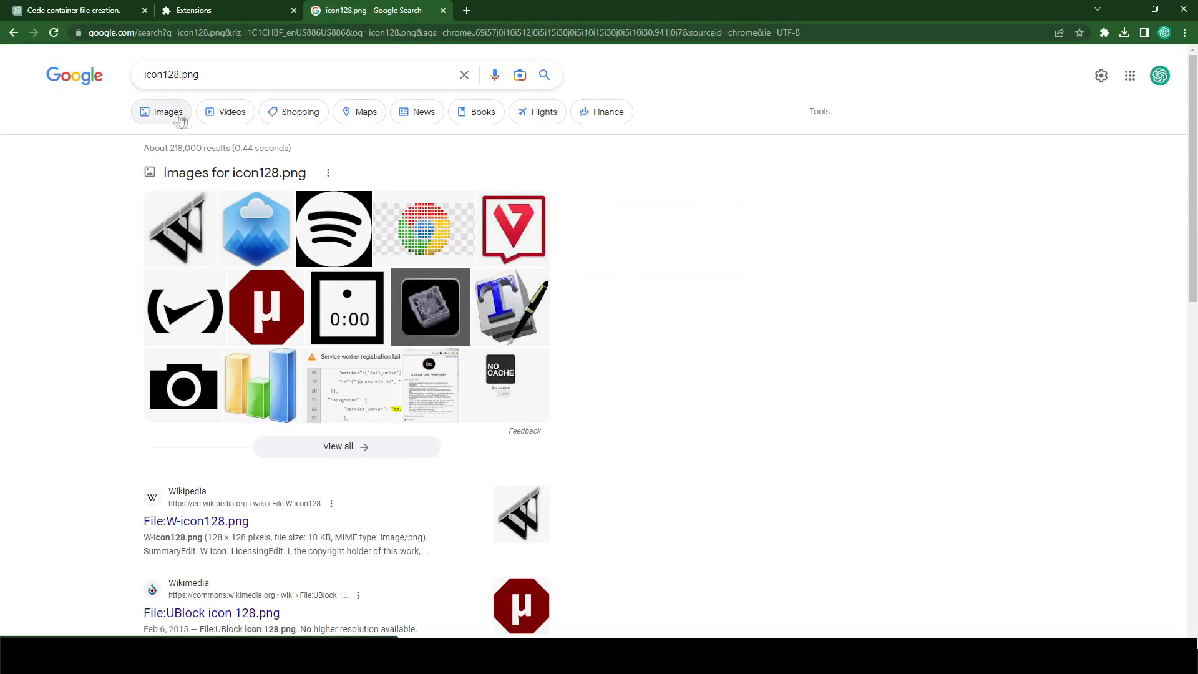
Save the black rocket icon from the icon128.png image results to disk
{"action": "left_click", "coordinate": [170, 112]}
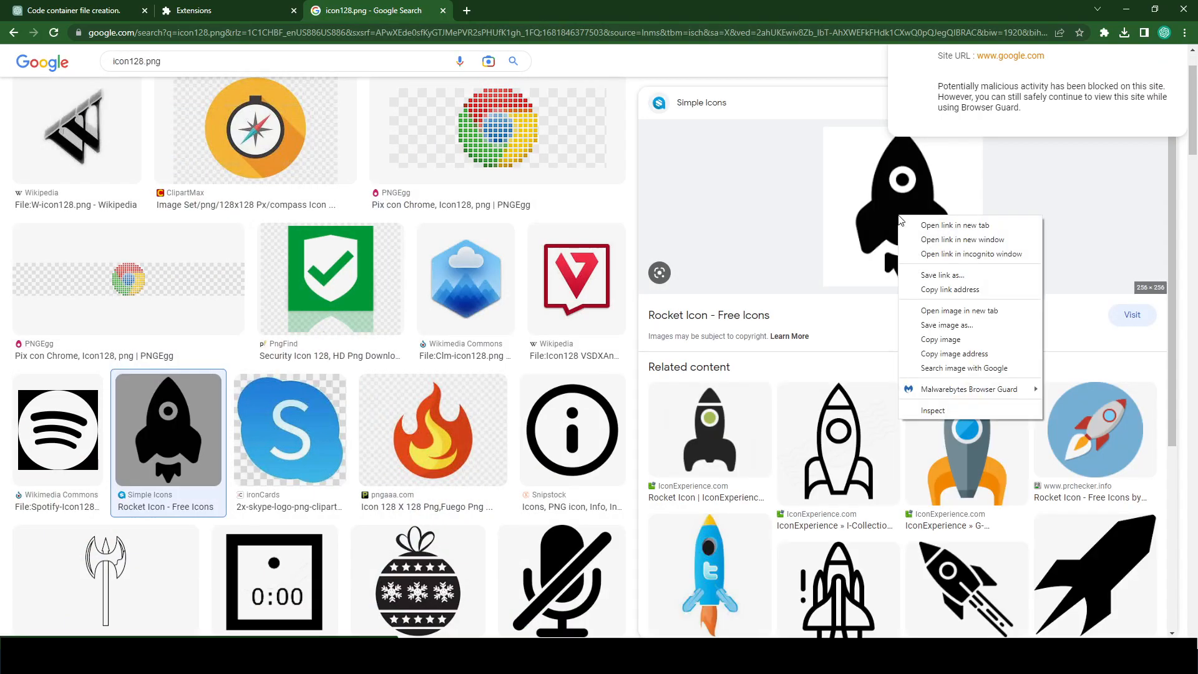
{"action": "left_click", "coordinate": [946, 325]}
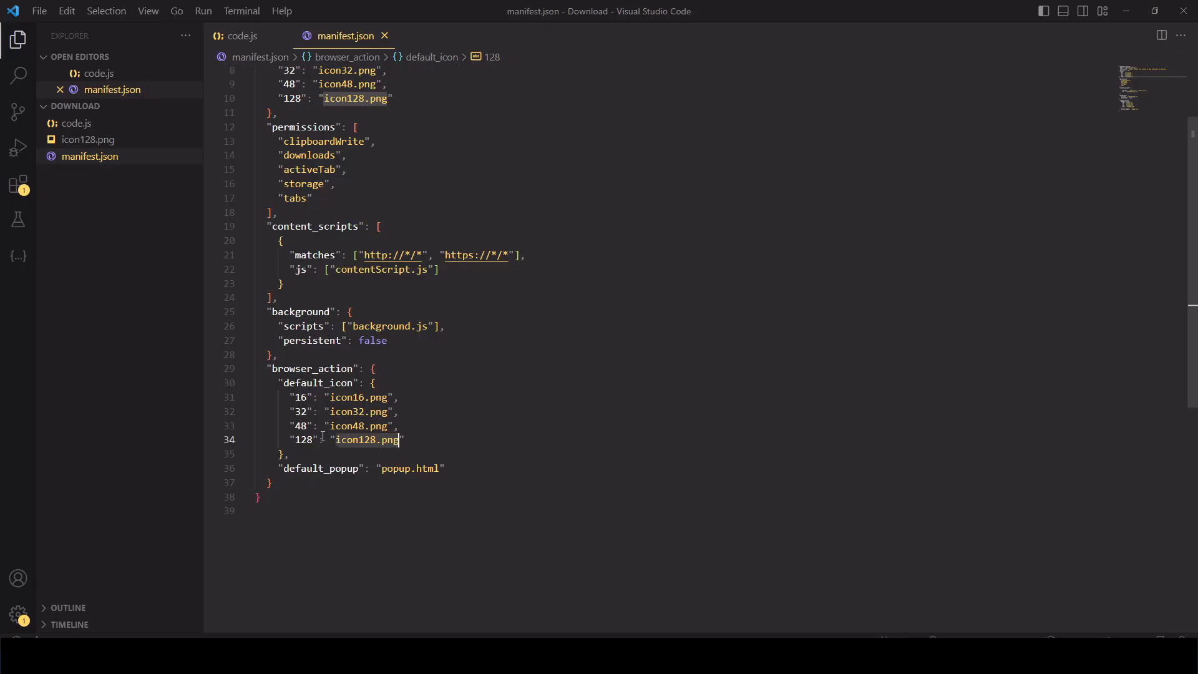
Preview icon128.png to confirm the rocket, then return to manifest.json
{"action": "left_click", "coordinate": [87, 155]}
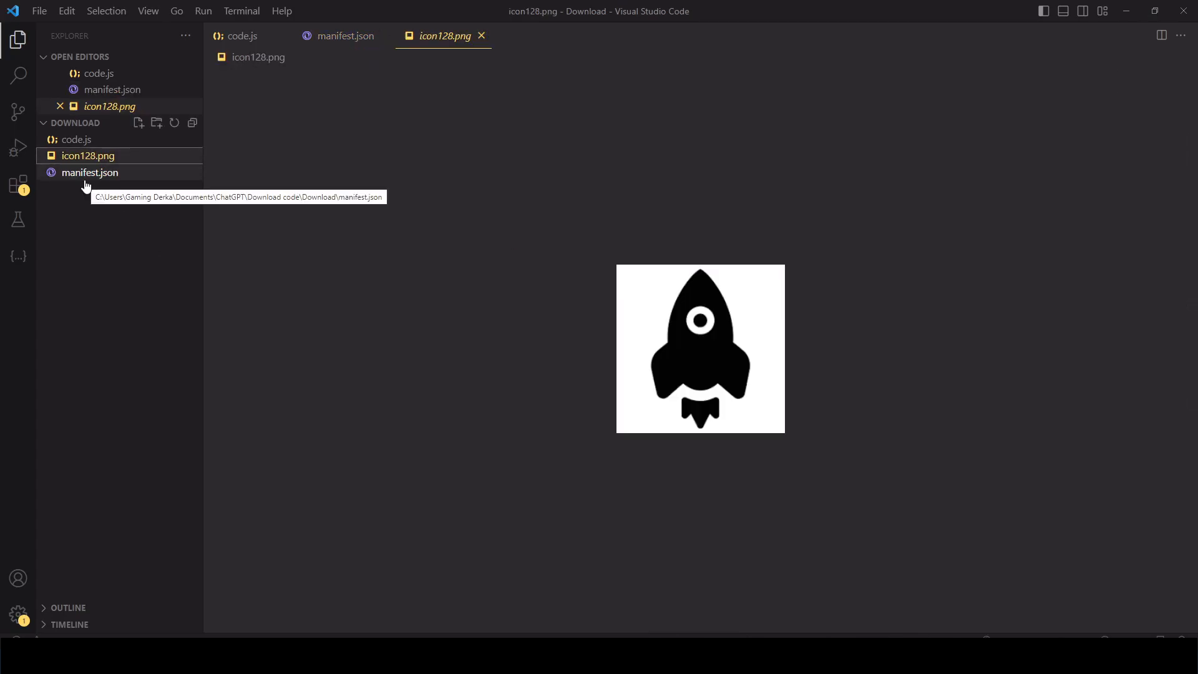
{"action": "left_click", "coordinate": [89, 172]}
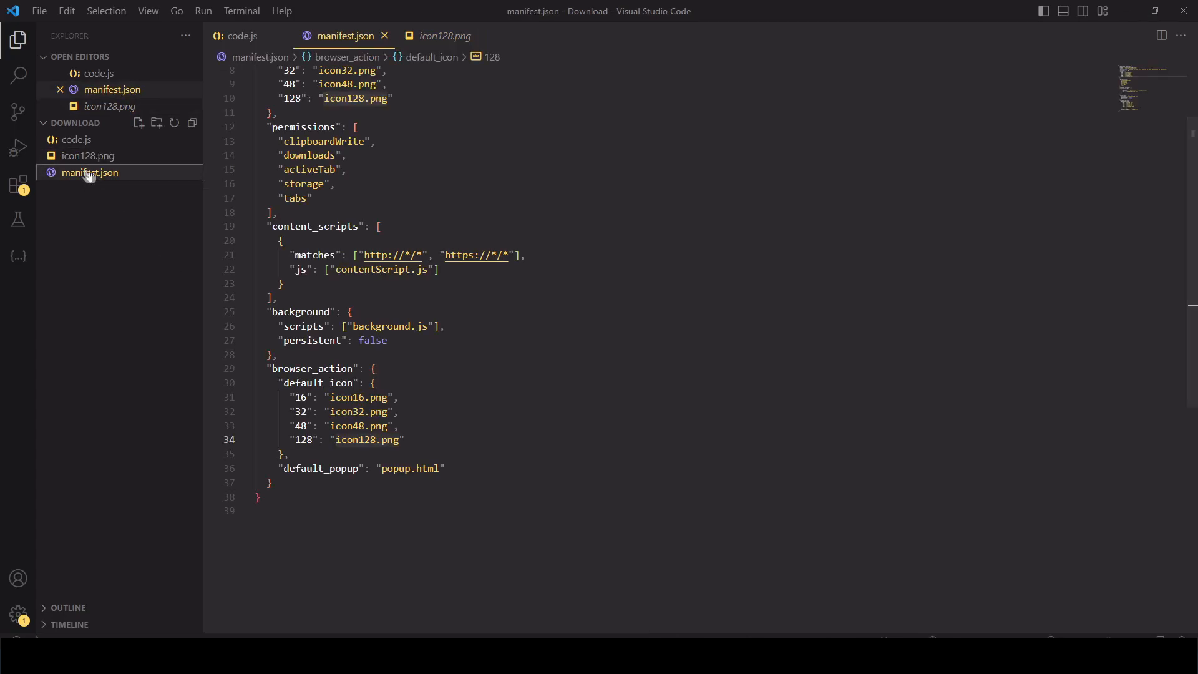
{"action": "left_click", "coordinate": [409, 439]}
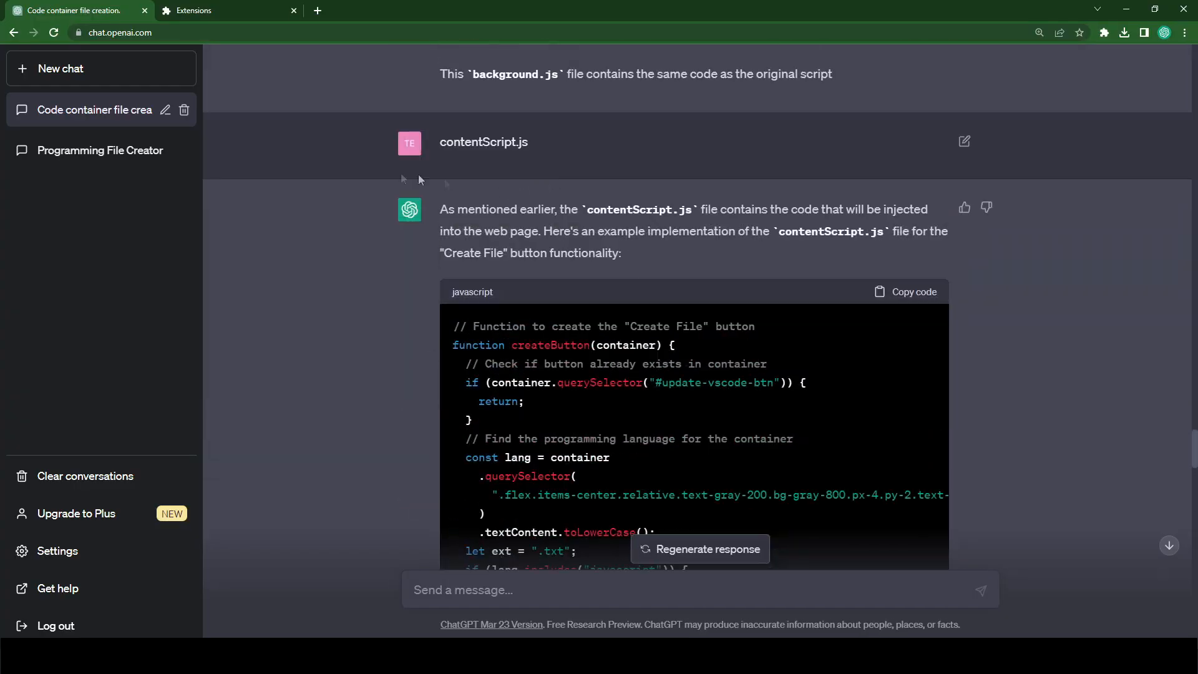
{"action": "left_click", "coordinate": [904, 292]}
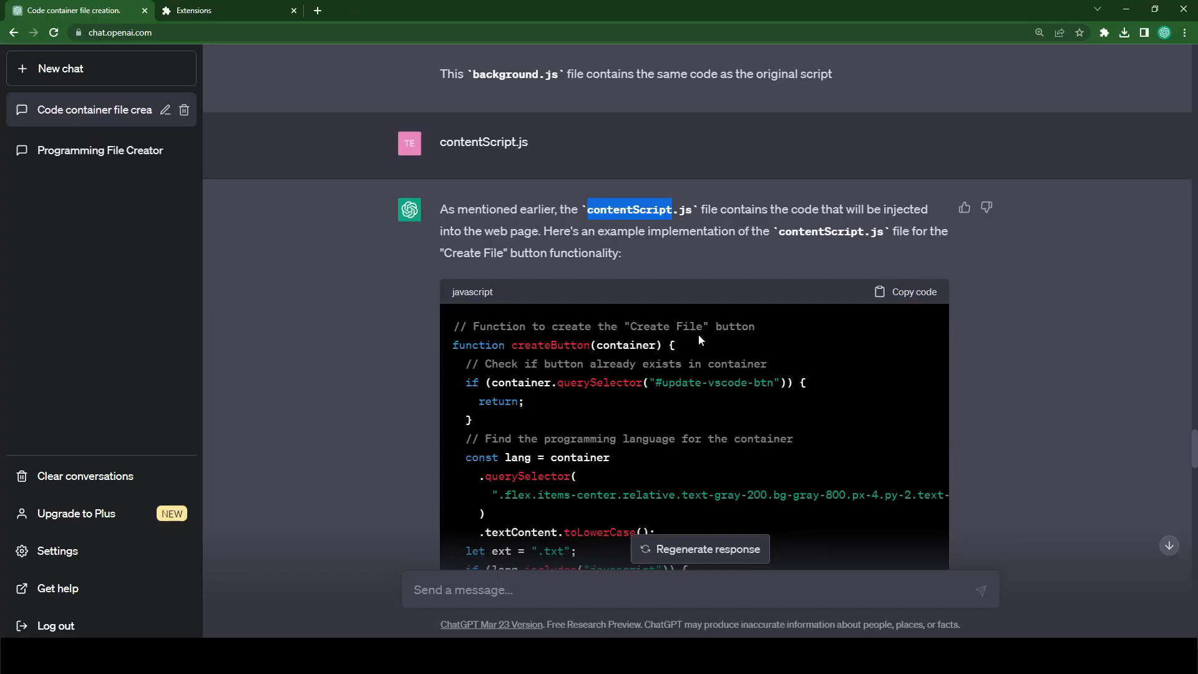
{"action": "scroll", "scroll_direction": "down", "scroll_amount": 3}
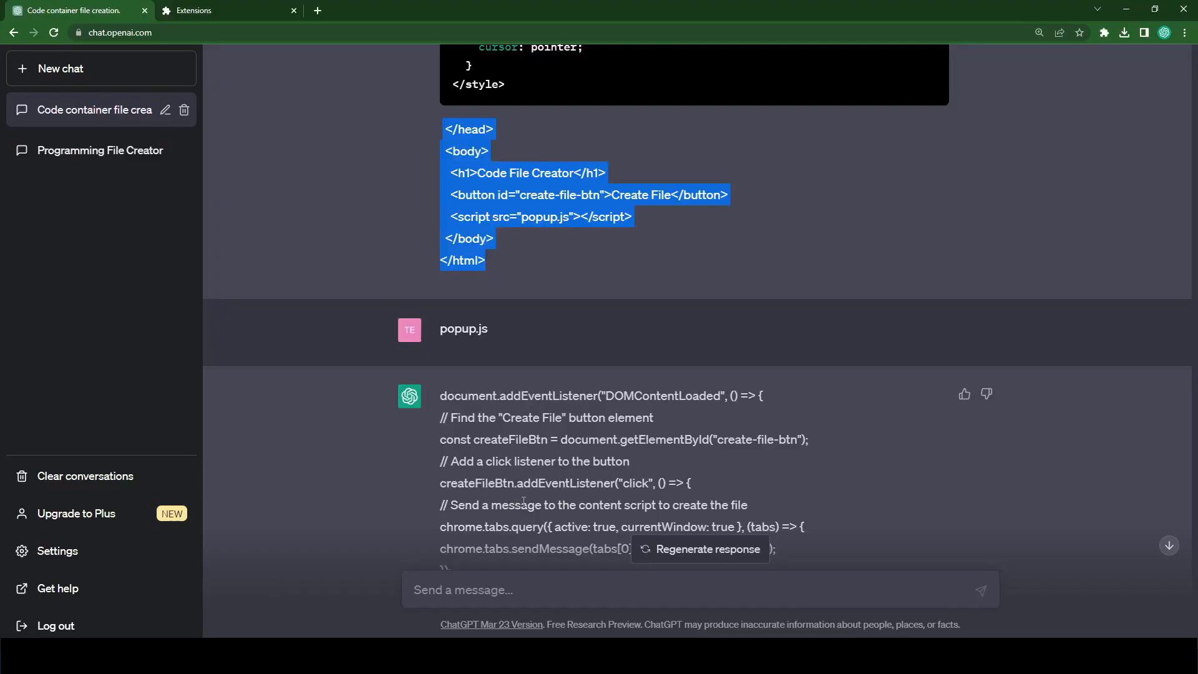
{"action": "scroll", "scroll_direction": "down", "scroll_amount": 3}
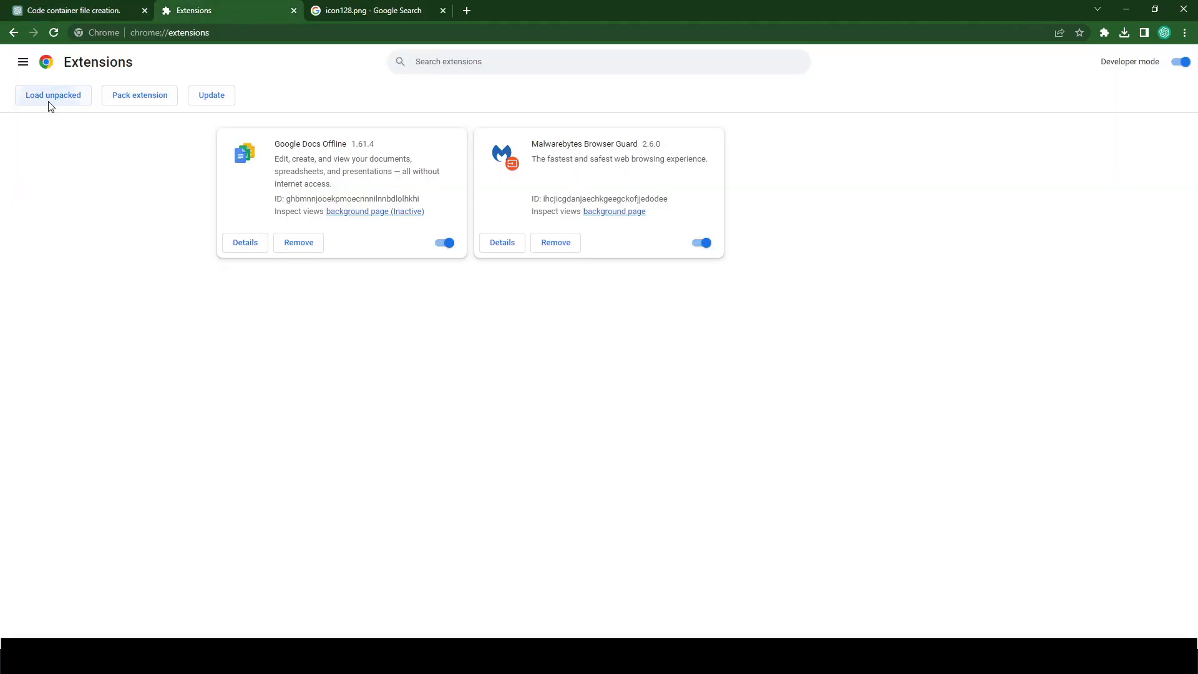
Load the Download folder as an unpacked extension on chrome://extensions
{"action": "left_click", "coordinate": [52, 95]}
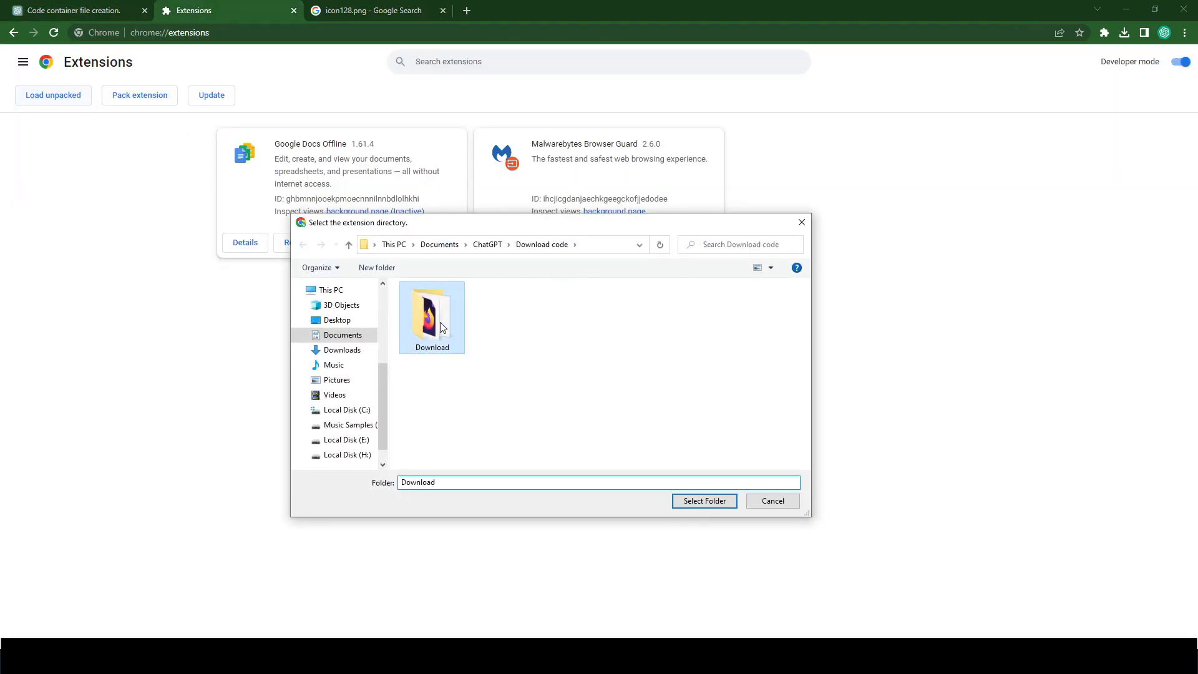
{"action": "double_click", "coordinate": [431, 314]}
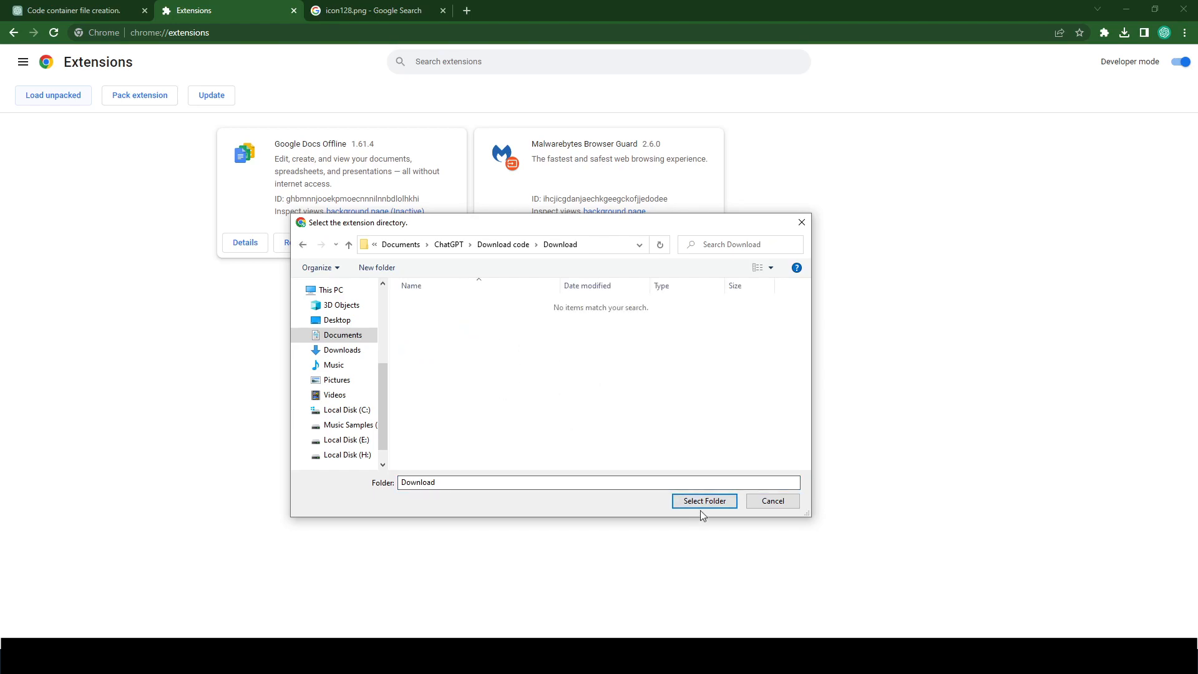
{"action": "left_click", "coordinate": [703, 500]}
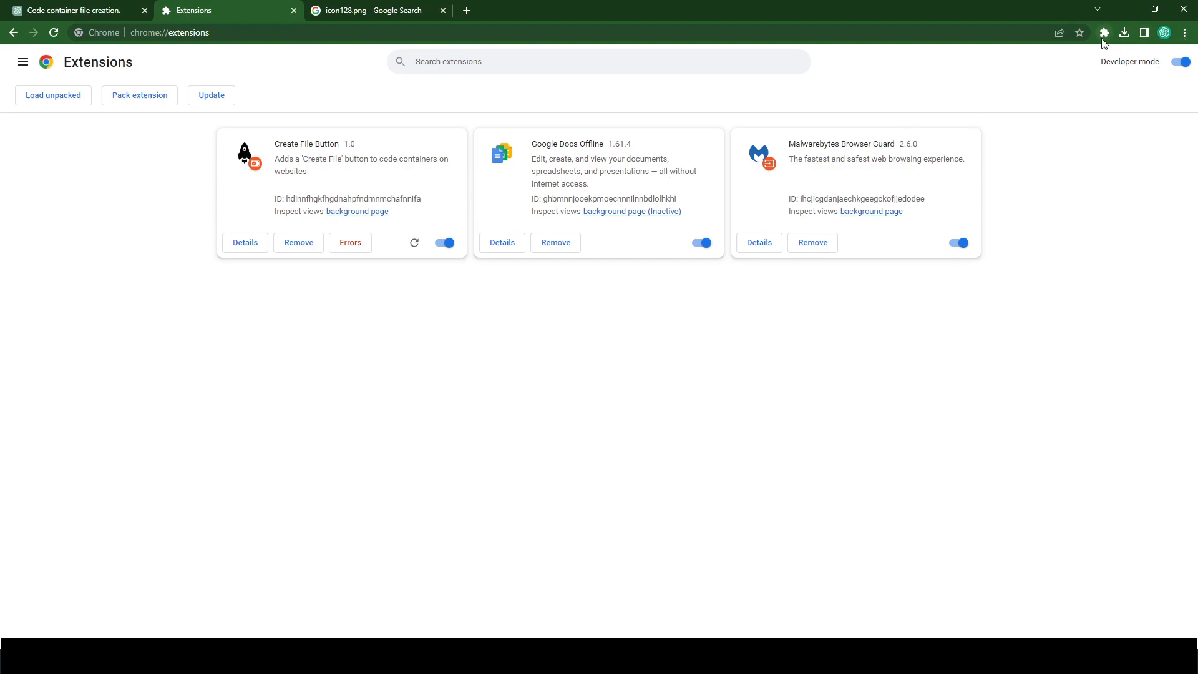
Pin the Create File Button extension from the installed extensions menu
{"action": "left_click", "coordinate": [1103, 33]}
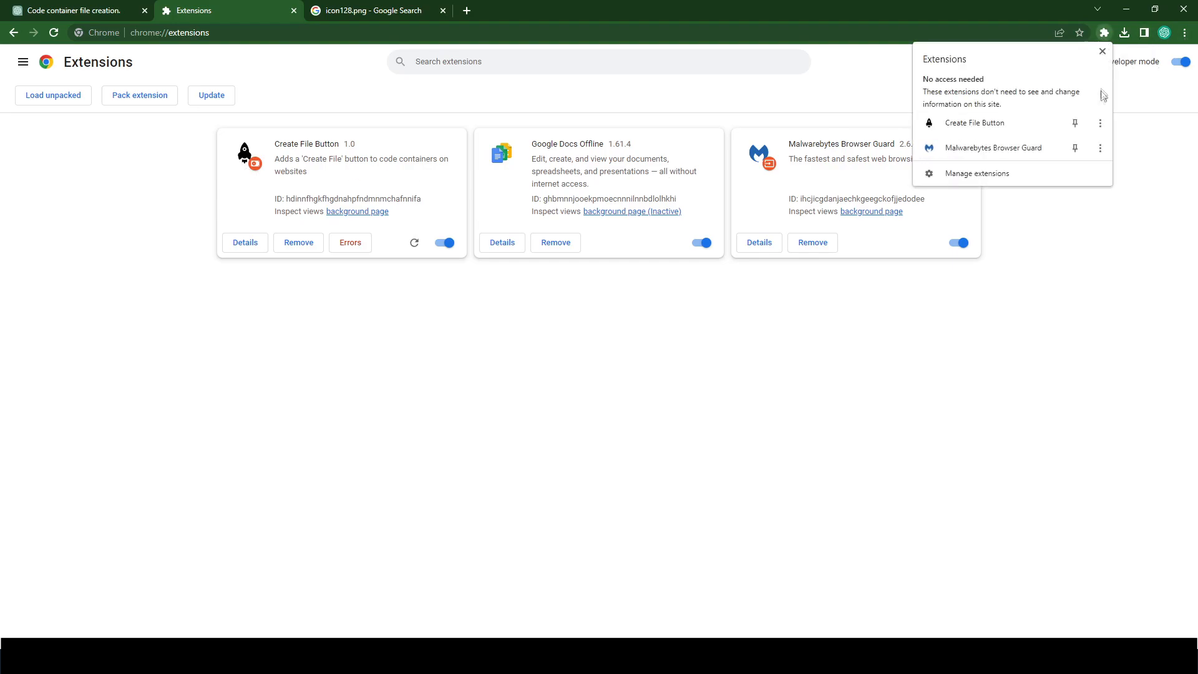
{"action": "left_click", "coordinate": [1075, 122]}
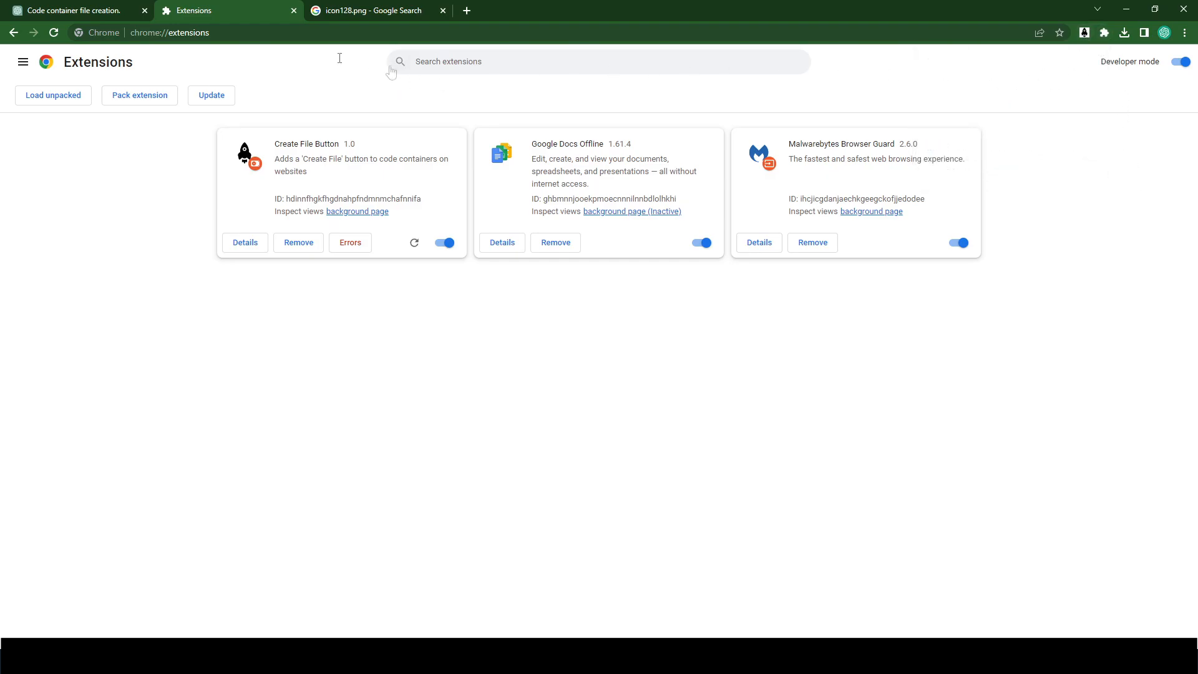
Start a new ChatGPT chat and send 'provide test js code'
{"action": "left_click", "coordinate": [81, 10]}
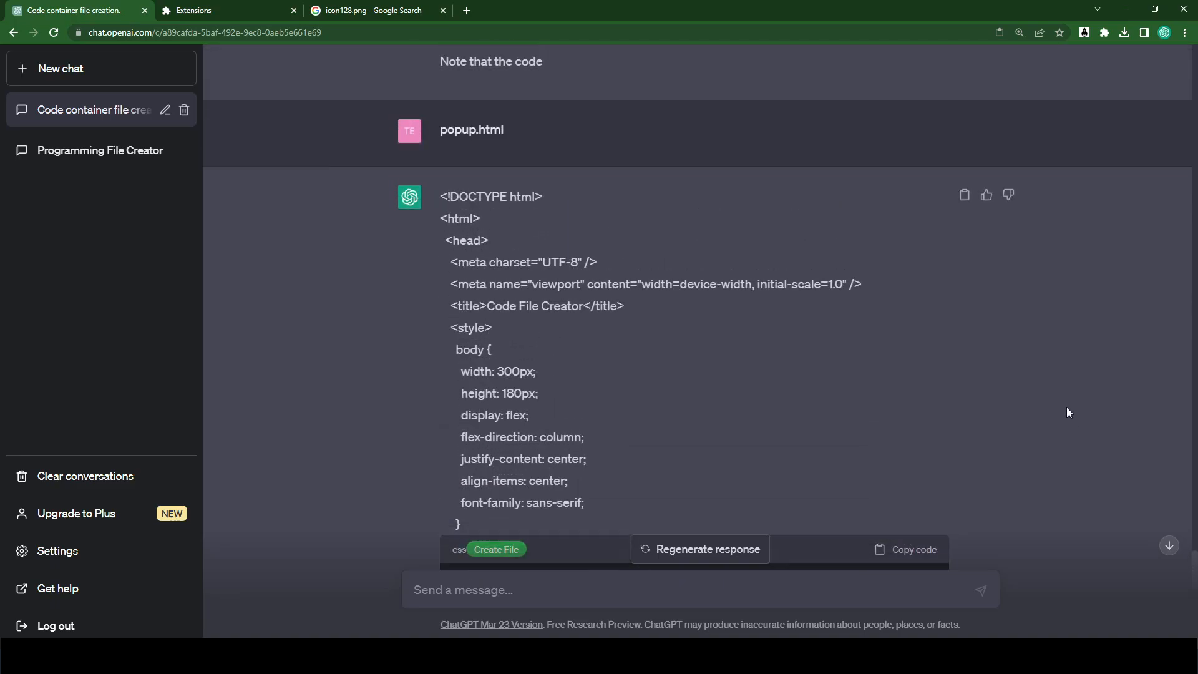
{"action": "scroll", "scroll_direction": "down", "scroll_amount": 3}
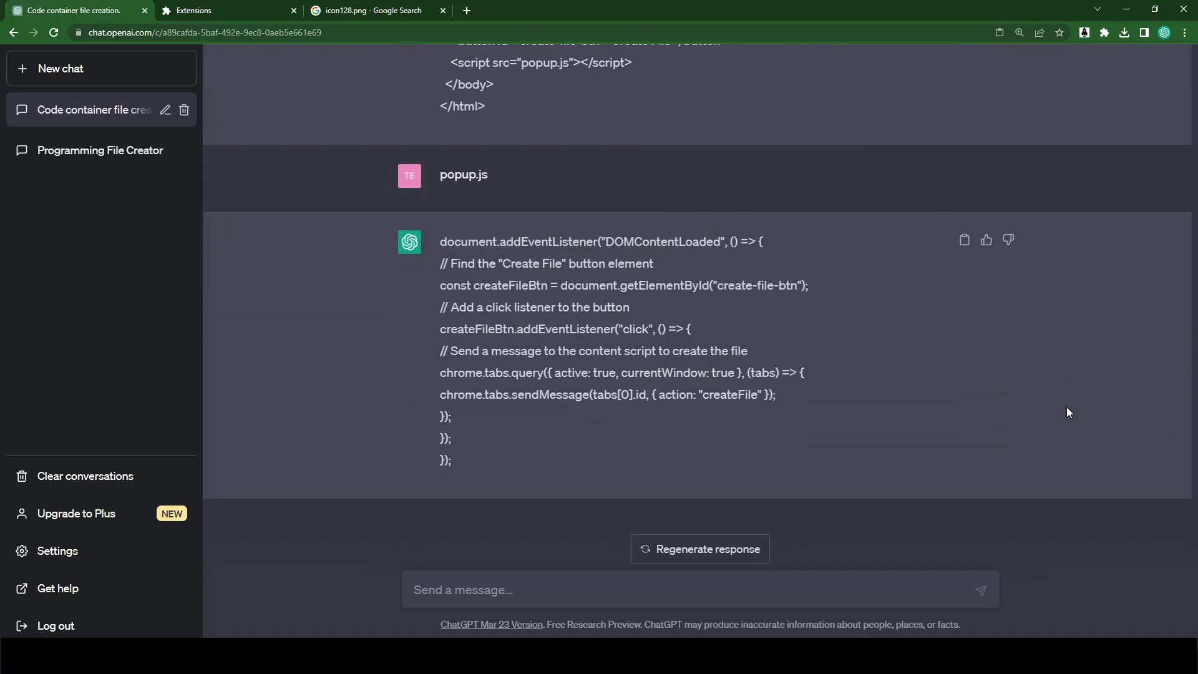
{"action": "mouse_move", "coordinate": [94, 75]}
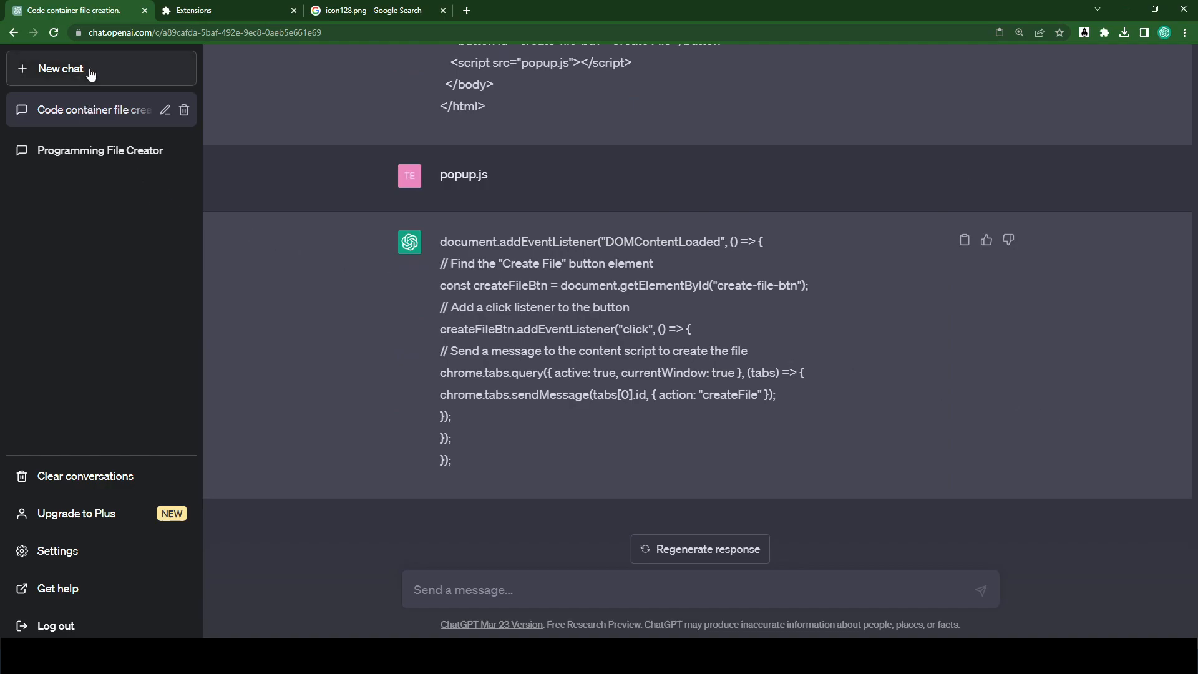
{"action": "left_click", "coordinate": [57, 68]}
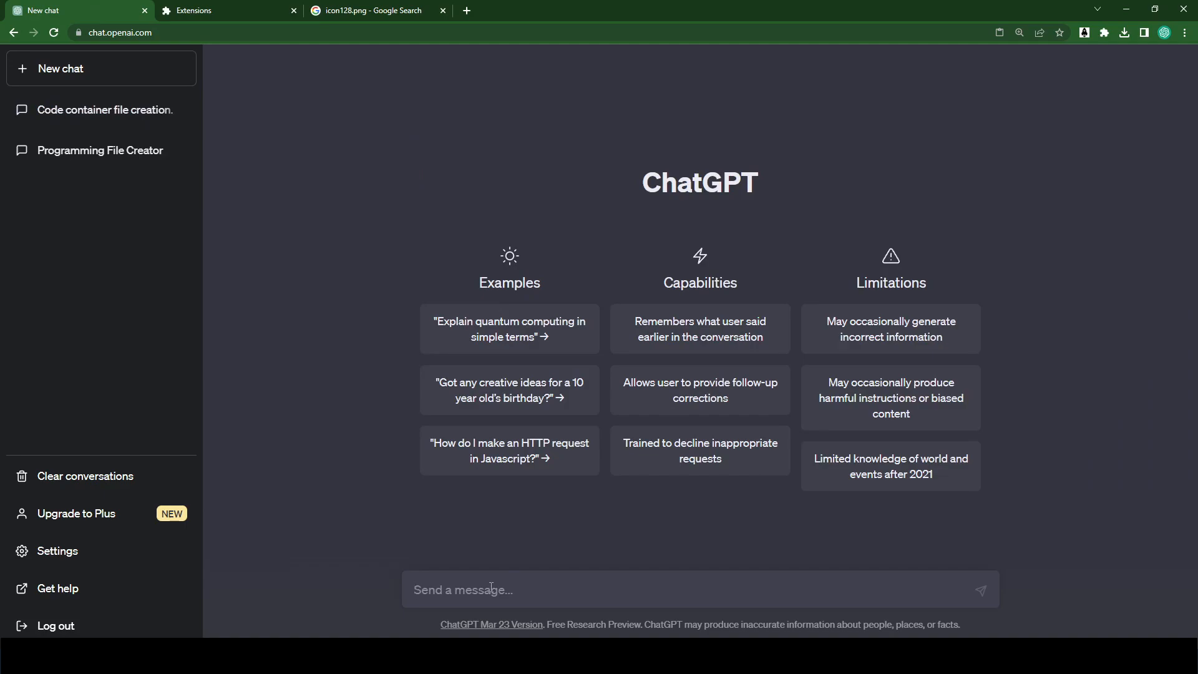
{"action": "type", "text": "provide test"}
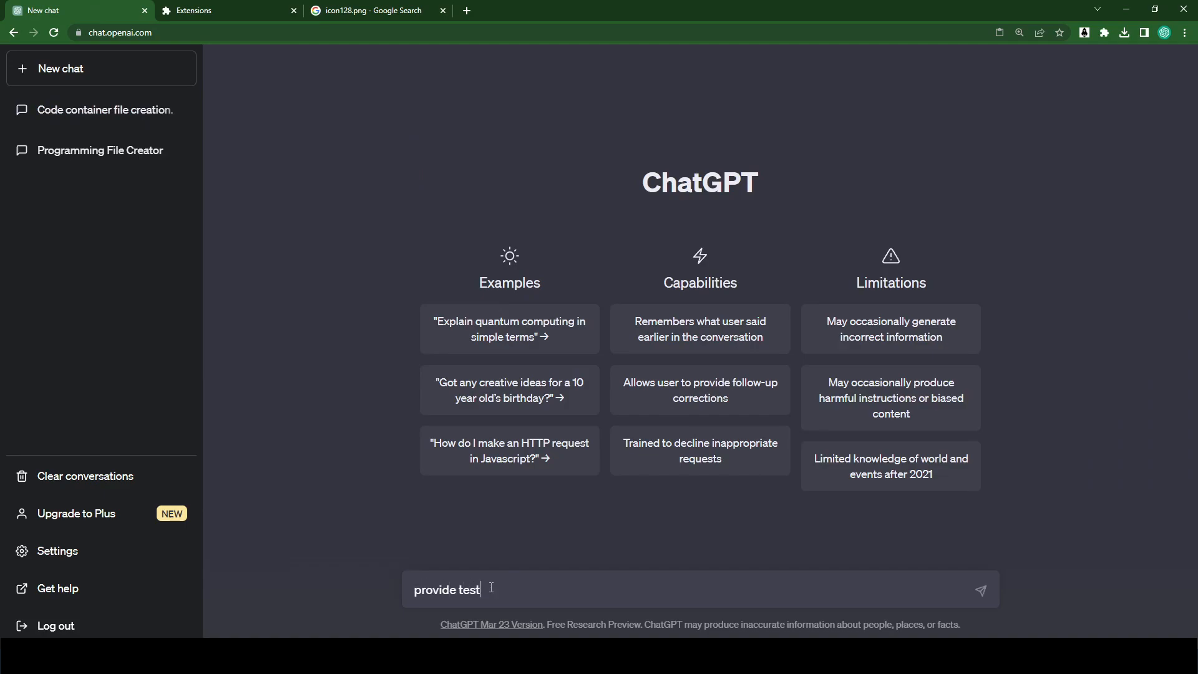
{"action": "key", "text": "Enter"}
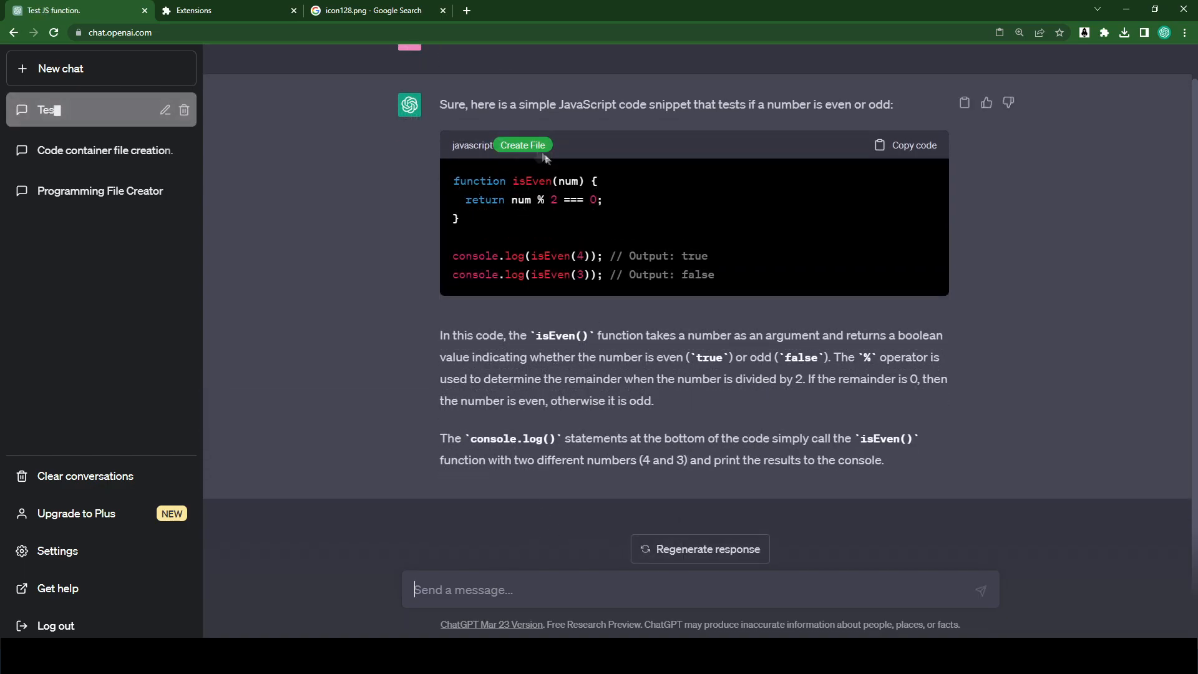
Save the returned isEven JavaScript snippet into Download via the Create File button
{"action": "left_click", "coordinate": [521, 144]}
{"action": "type", "text": "test1.js"}
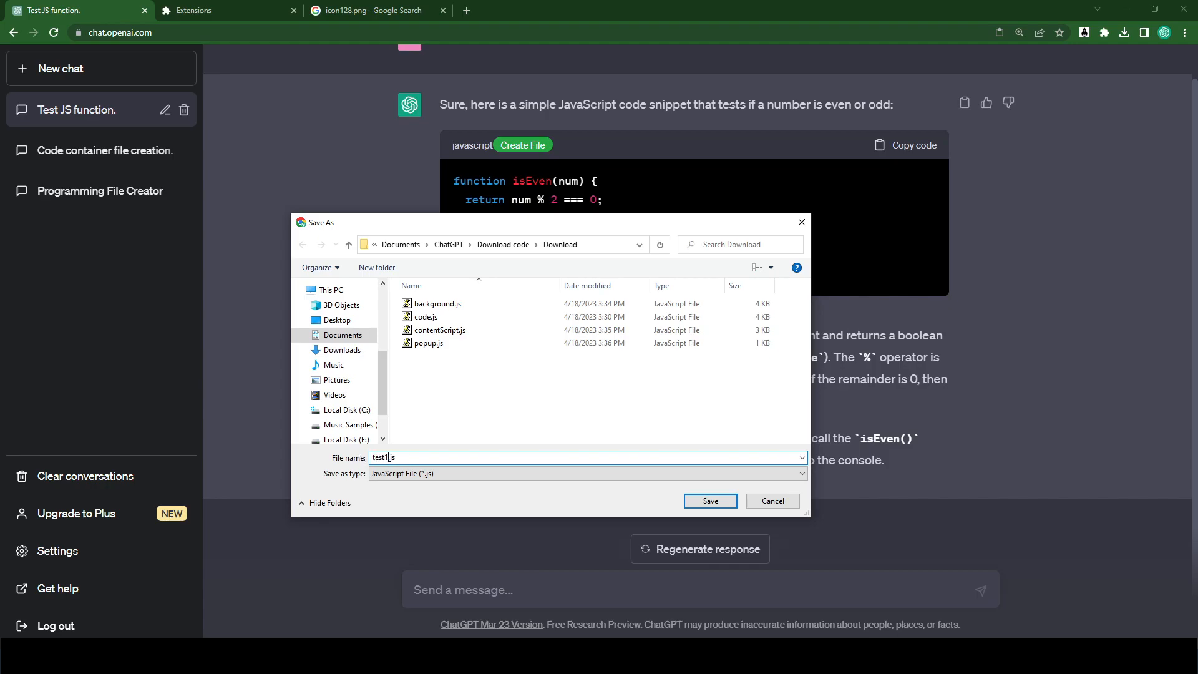
{"action": "left_click", "coordinate": [710, 501]}
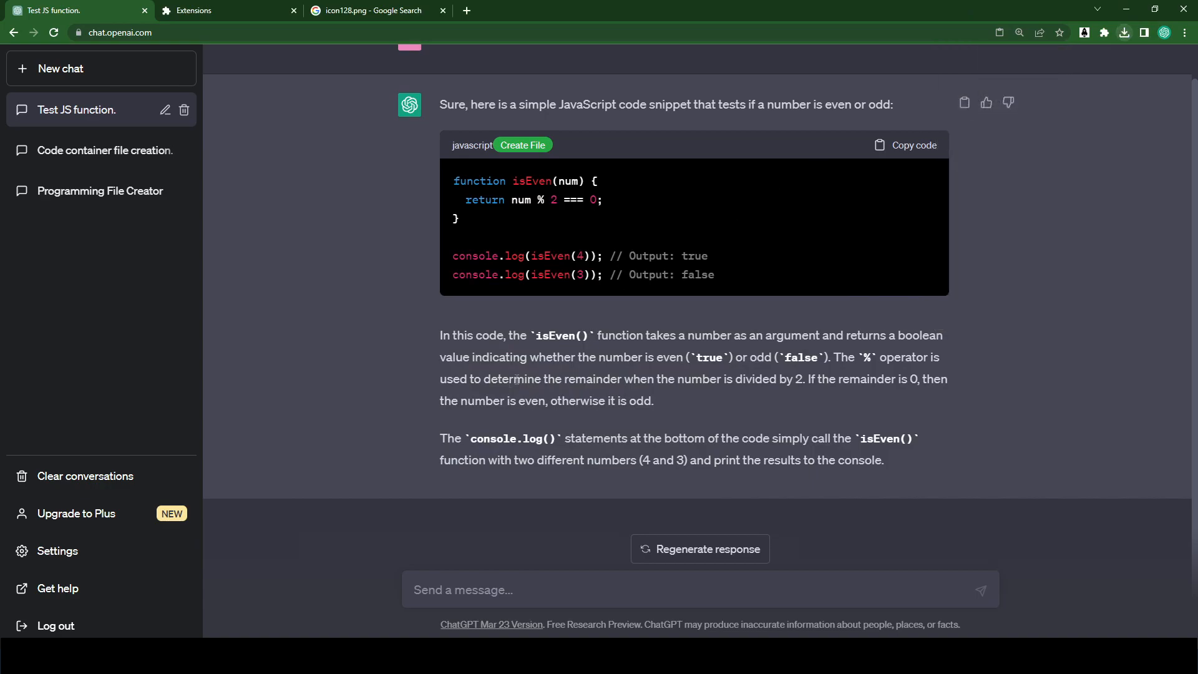
Request test CSS code and save the returned red-div snippet as code.css in Download
{"action": "type", "text": "provide"}
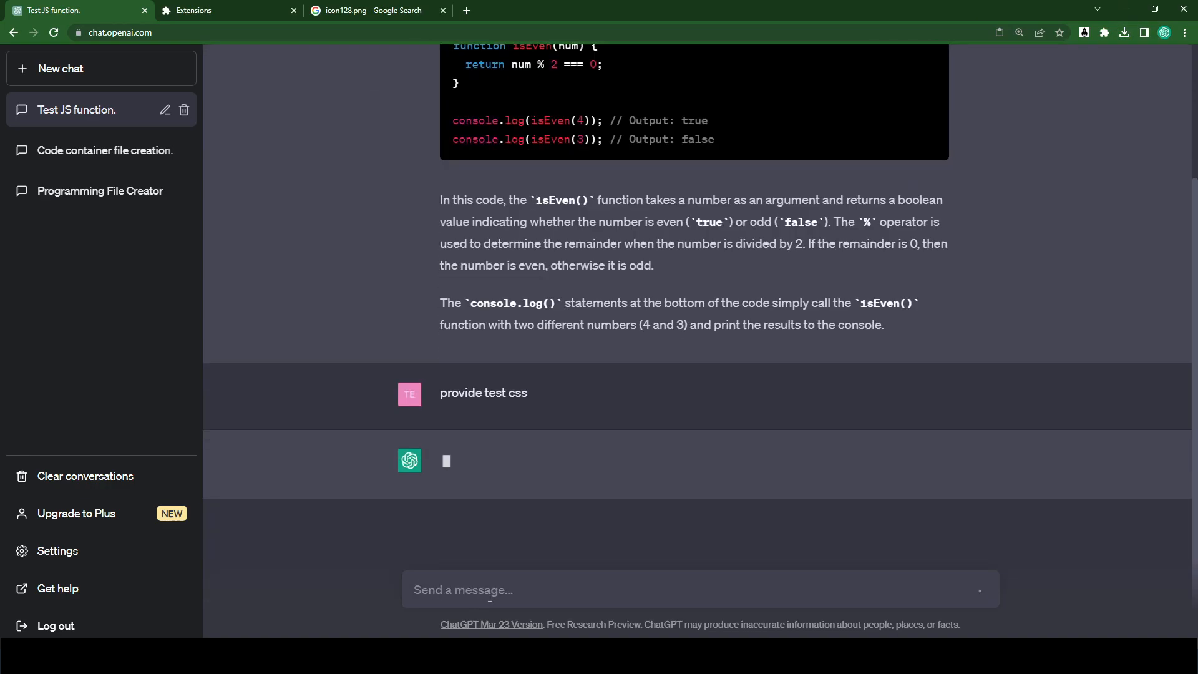
{"action": "type", "text": "provide tests"}
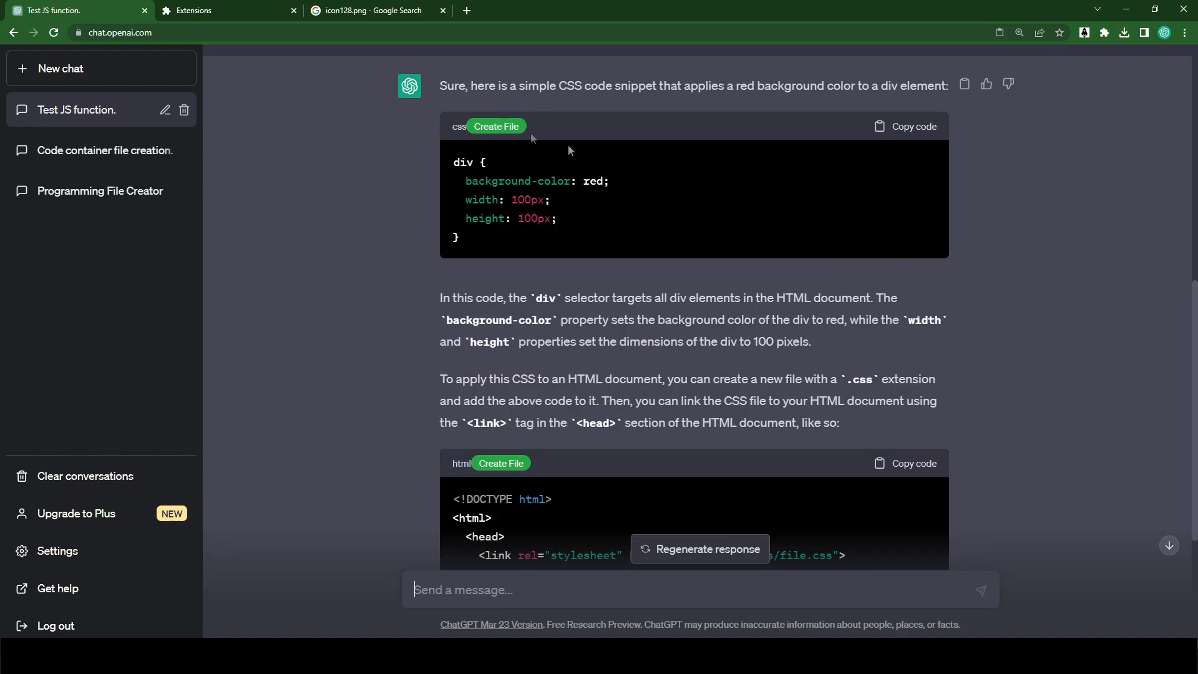
{"action": "left_click", "coordinate": [906, 126]}
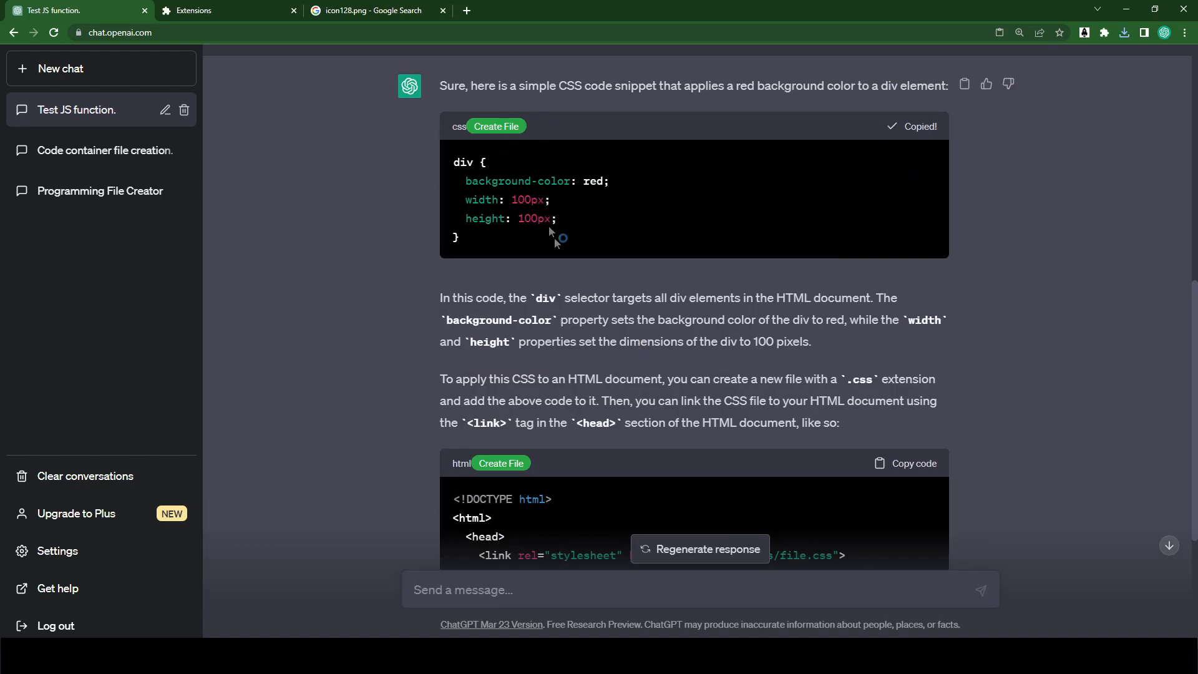
{"action": "left_click", "coordinate": [496, 126]}
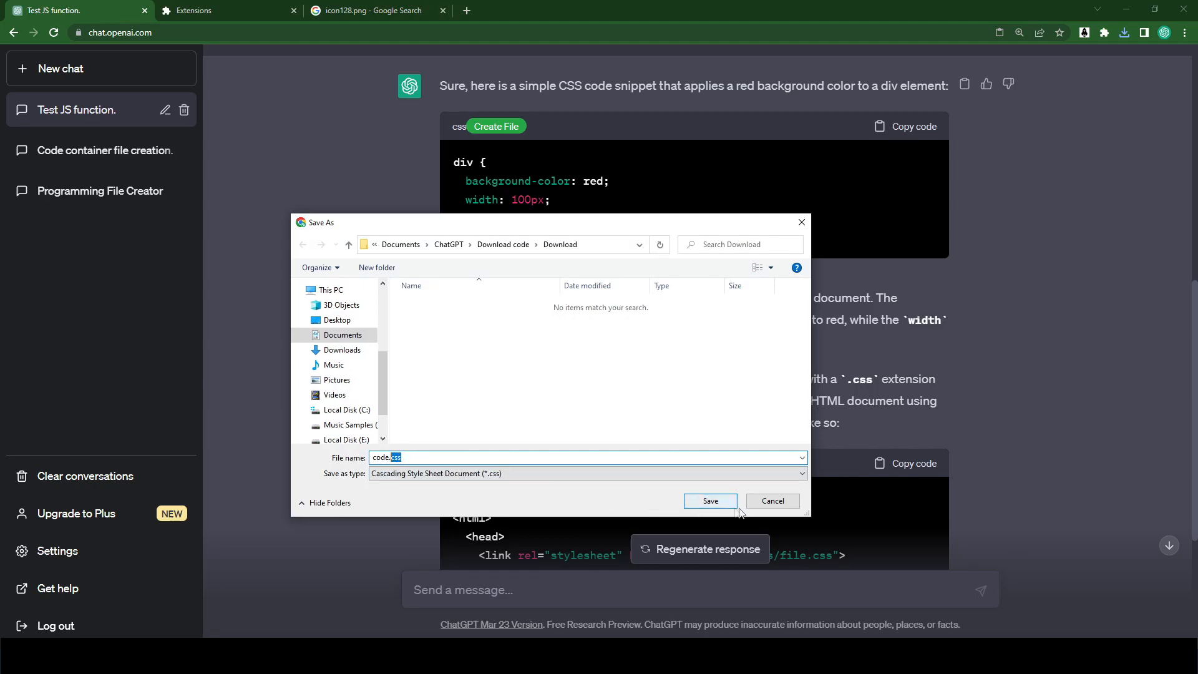
{"action": "left_click", "coordinate": [709, 501]}
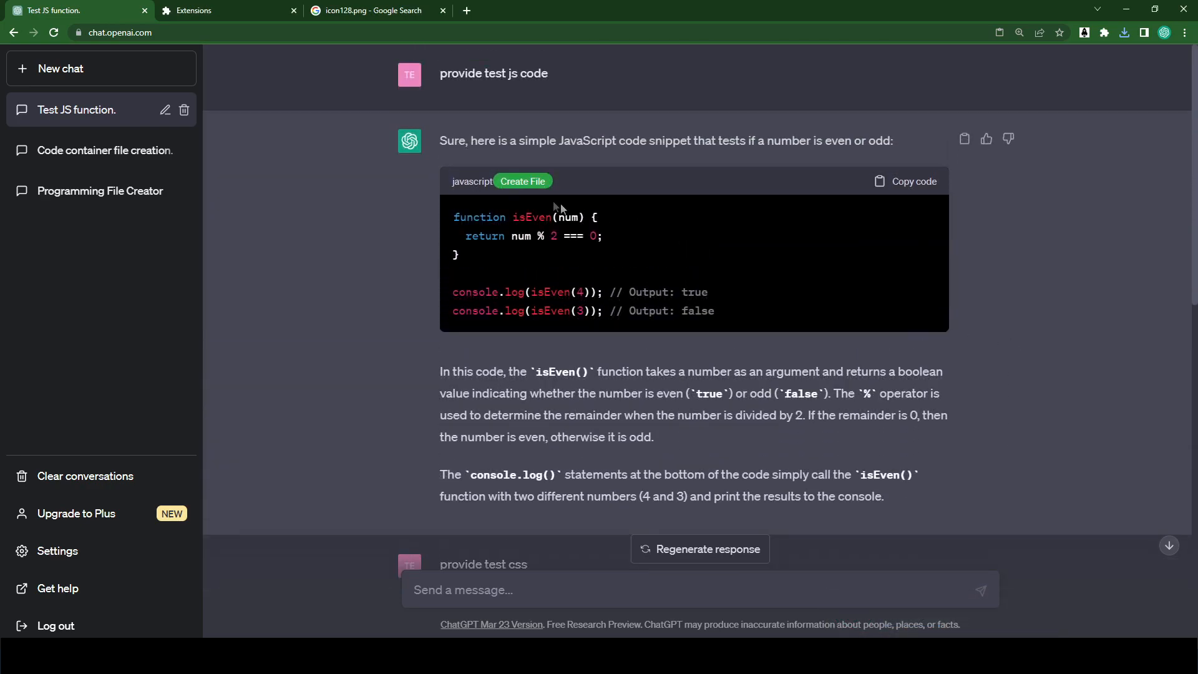
{"action": "scroll", "scroll_direction": "down", "scroll_amount": 3}
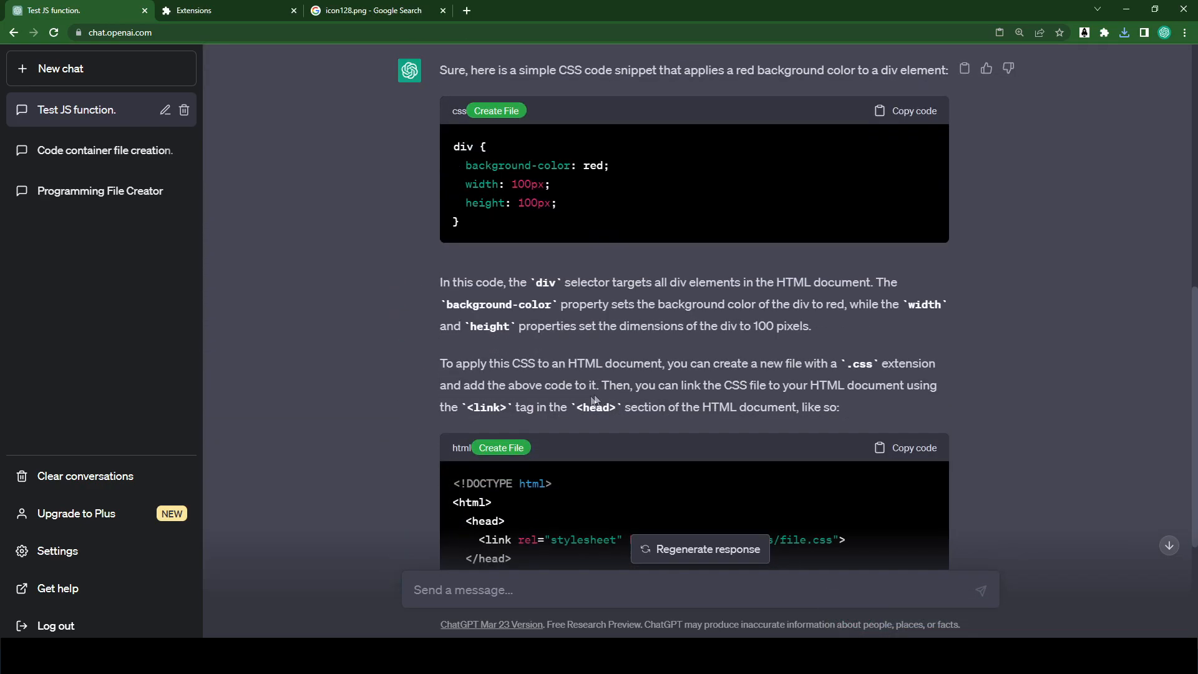
{"action": "scroll", "scroll_direction": "down", "scroll_amount": 3}
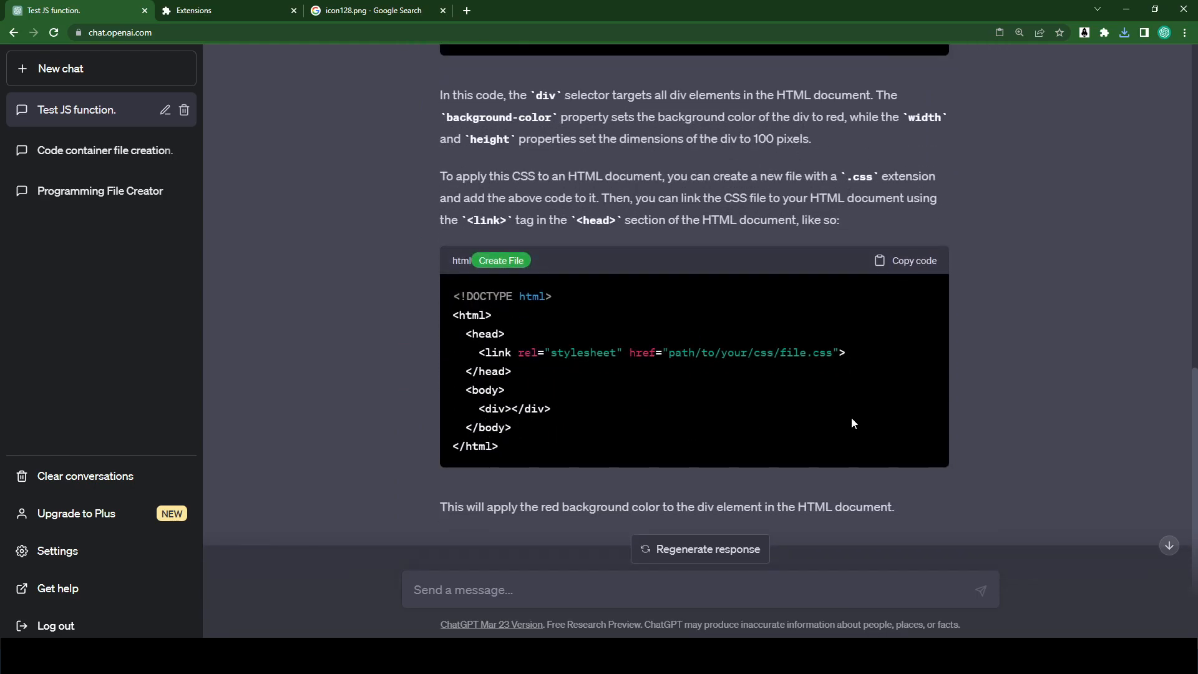
{"action": "mouse_move", "coordinate": [855, 417]}
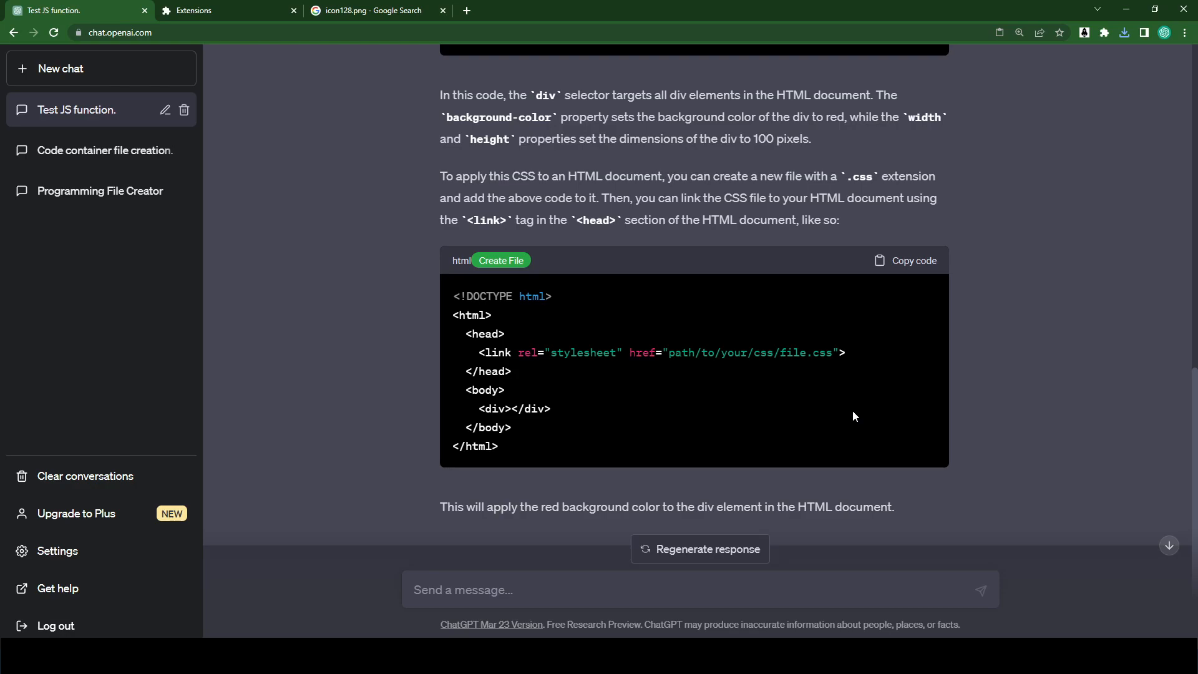